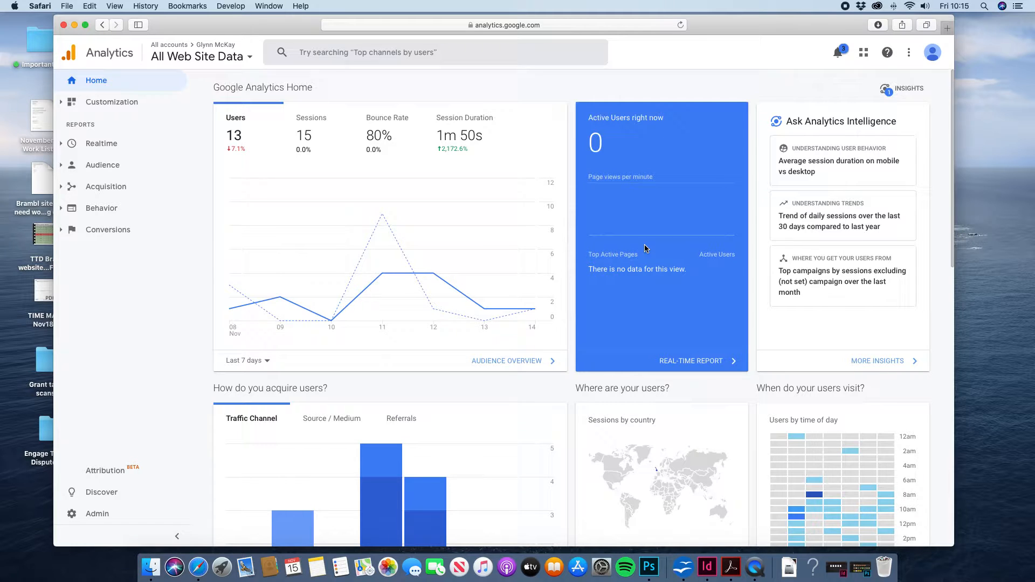
mouse_move(588, 162)
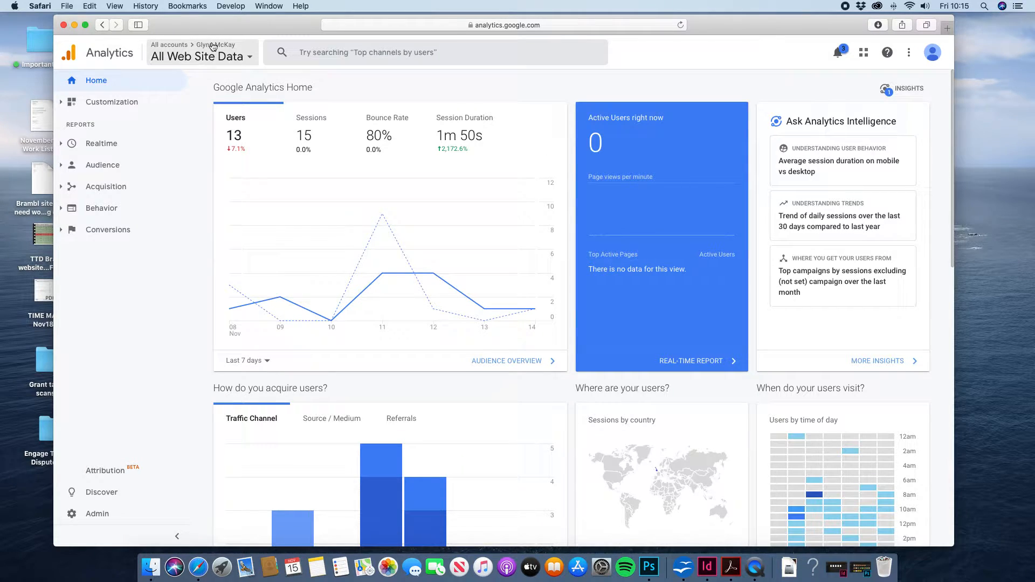
mouse_move(201, 56)
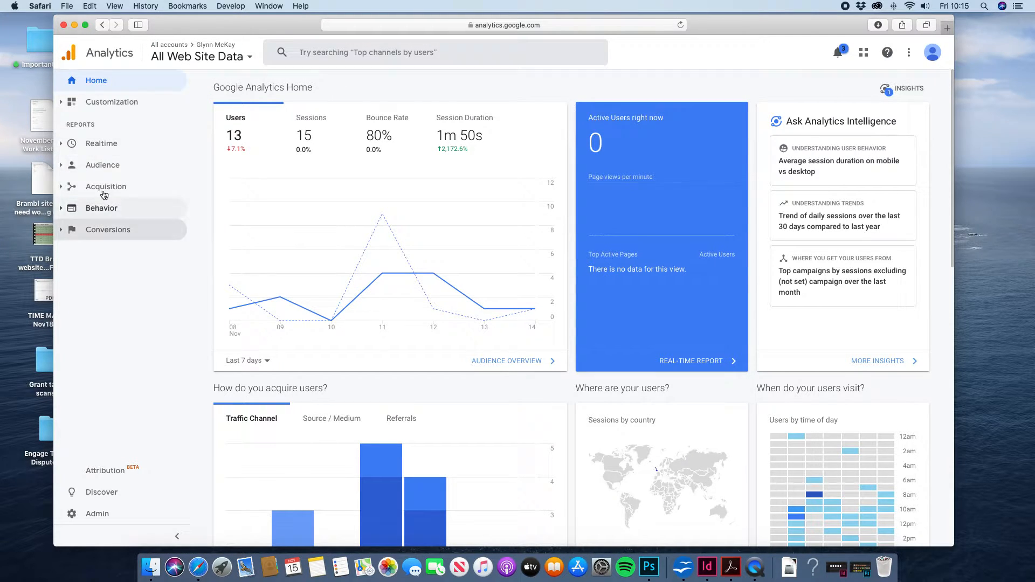
mouse_move(131, 264)
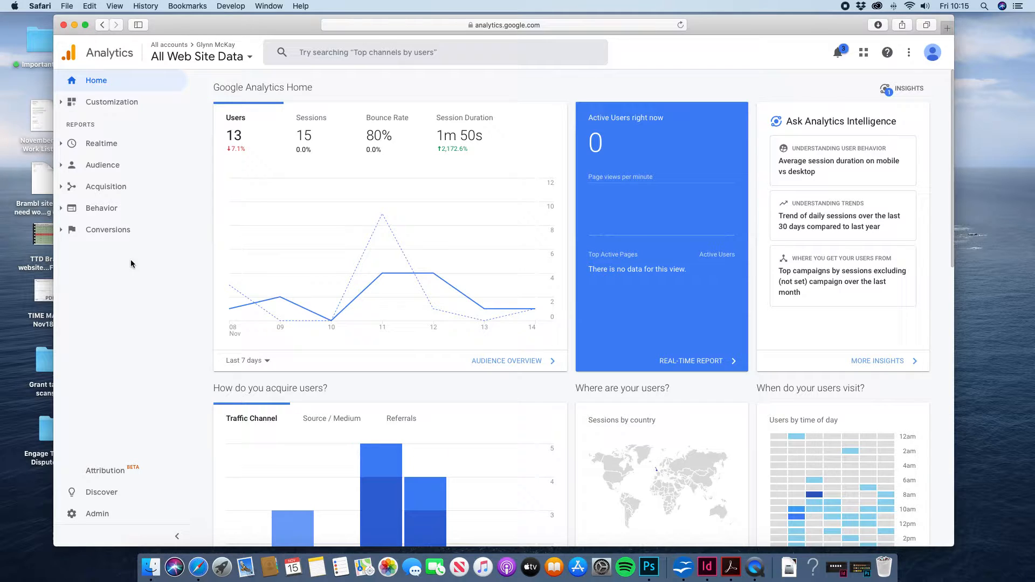
Open the Audience Overview report showing user metrics for Nov 8–14, 2019.
left_click(102, 165)
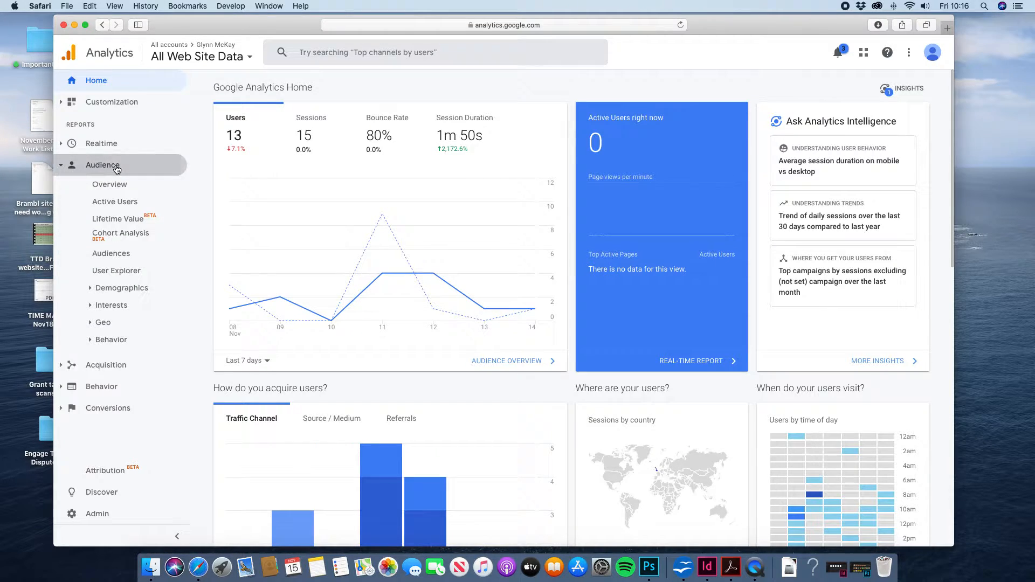
left_click(109, 184)
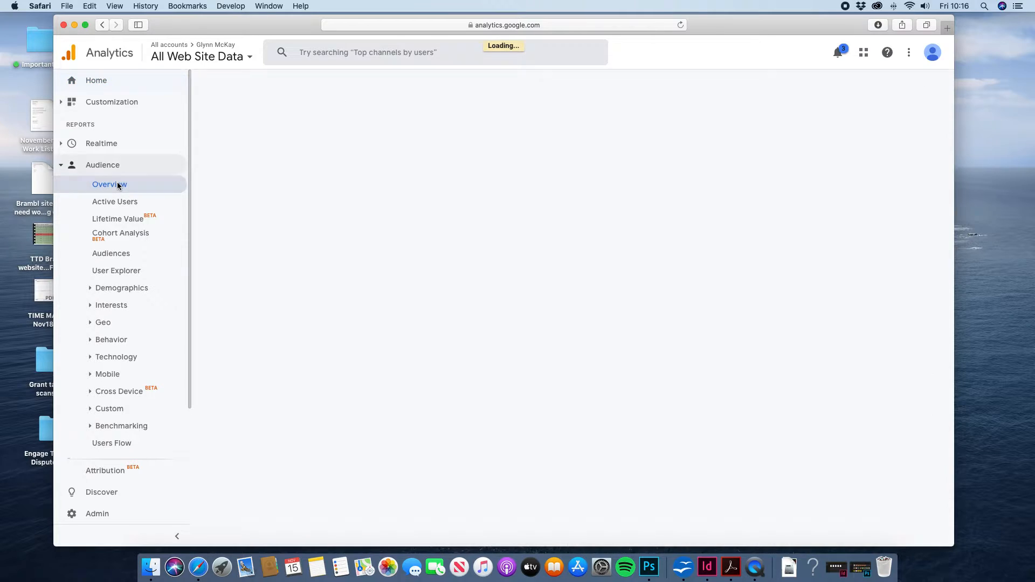
left_click(109, 185)
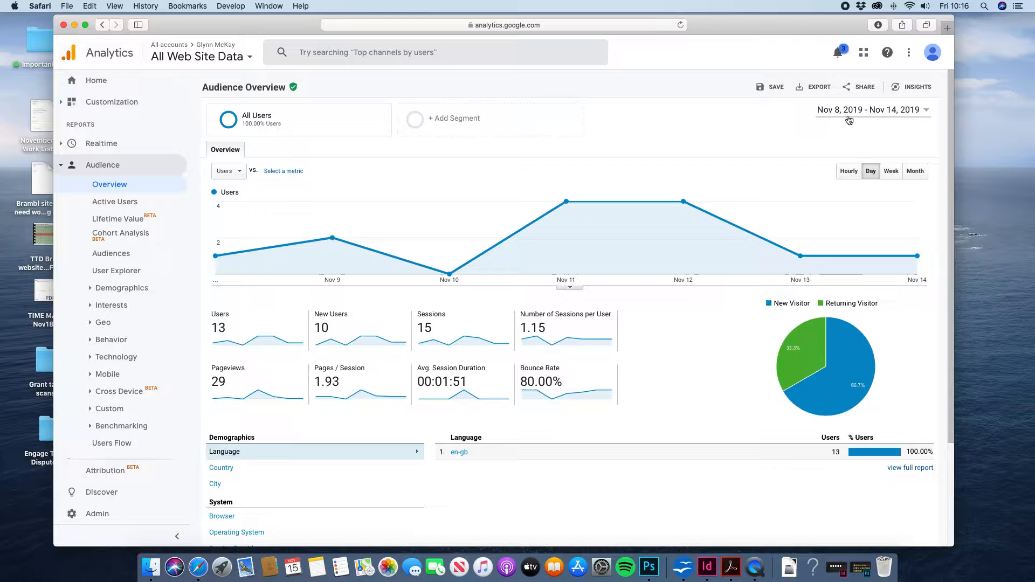
Set the report date range to Aug 1 – Nov 14, 2019, showing 221 users.
left_click(870, 109)
type("Aug 1, 2019")
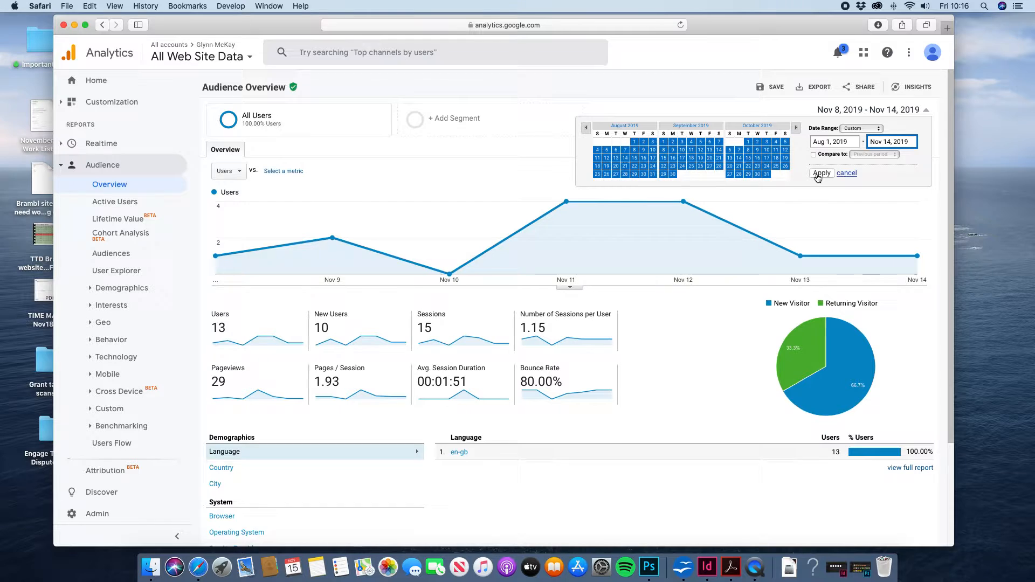
left_click(821, 173)
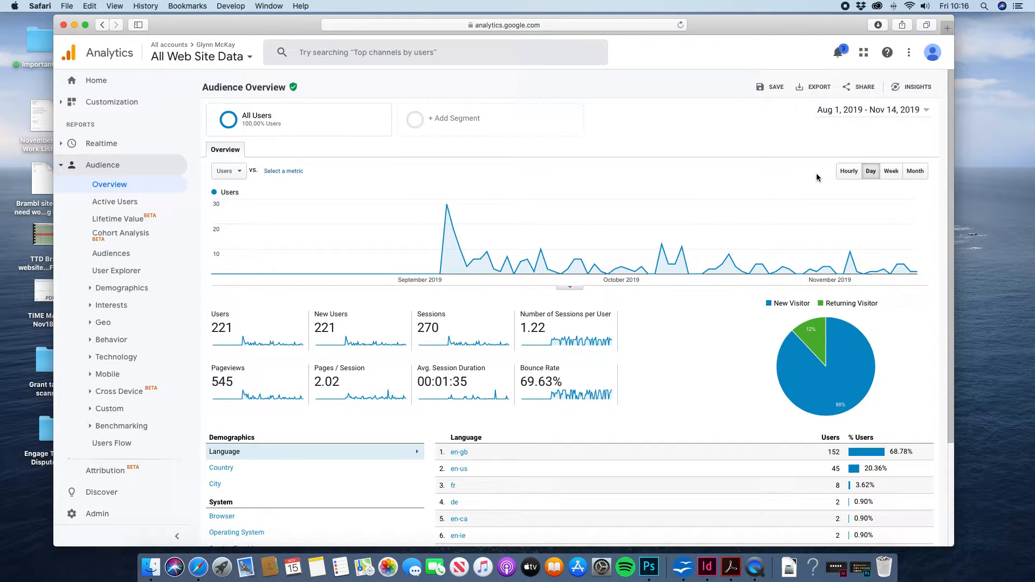
mouse_move(395, 229)
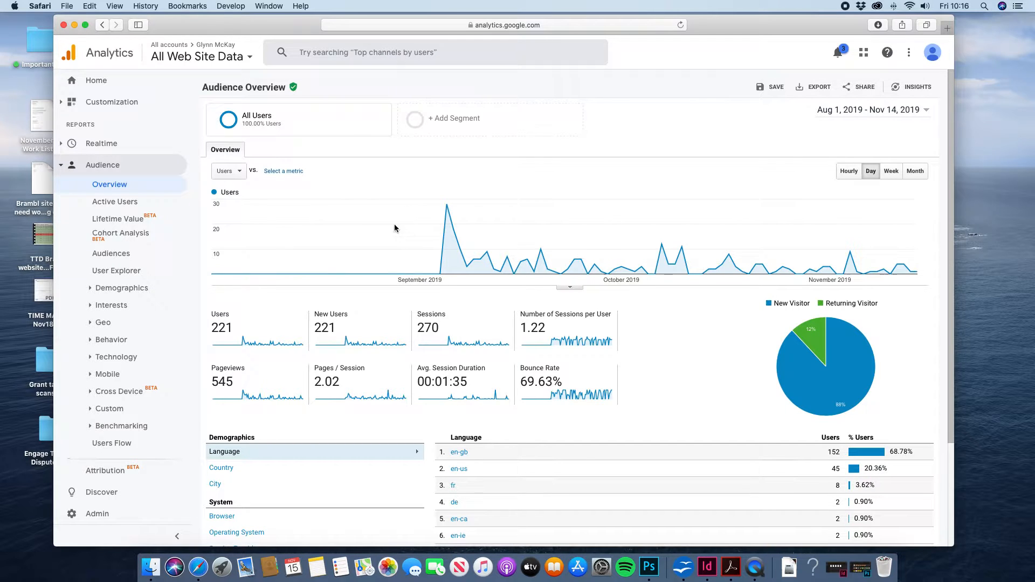
mouse_move(371, 273)
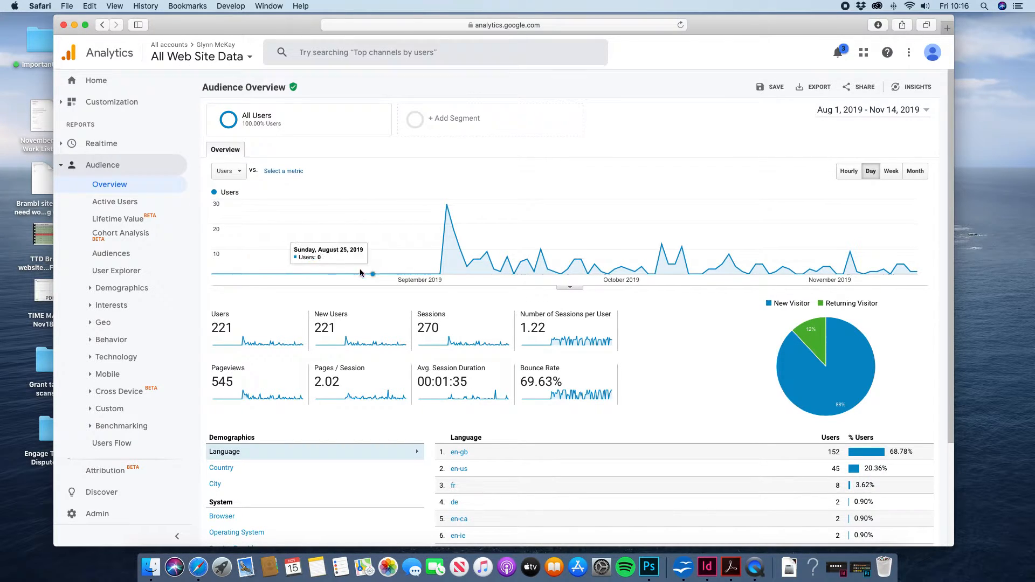
mouse_move(447, 205)
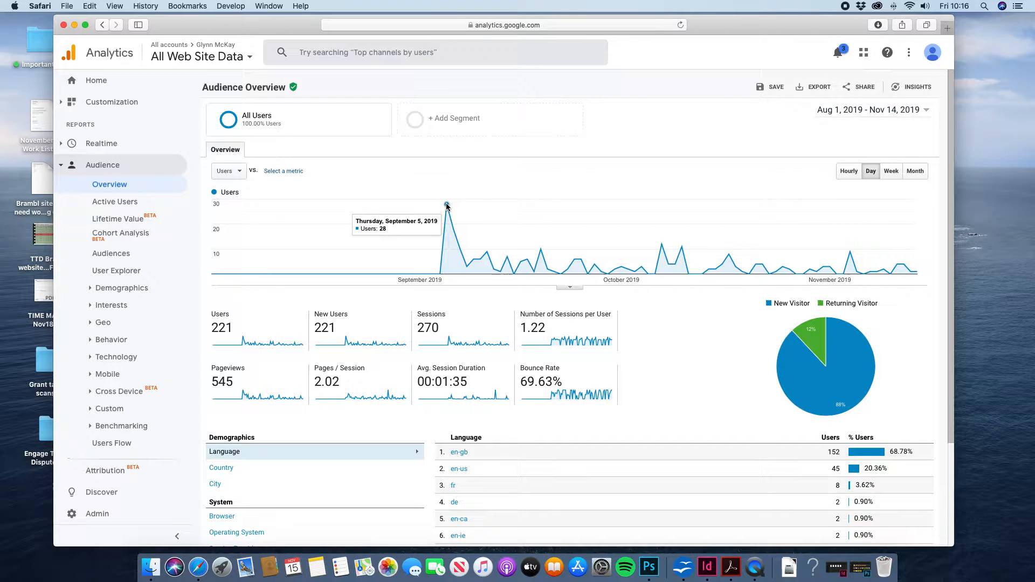
mouse_move(673, 258)
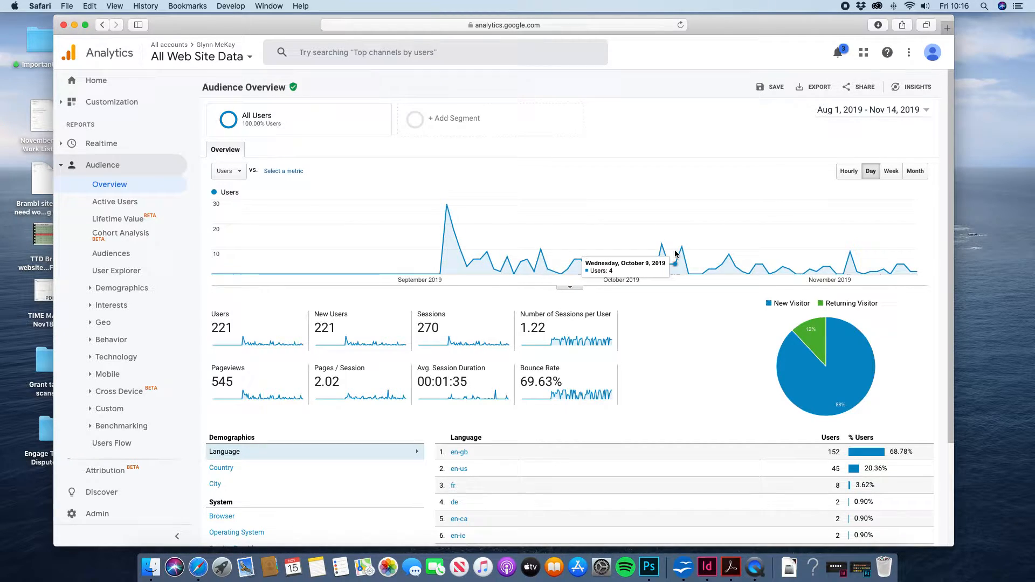
mouse_move(862, 252)
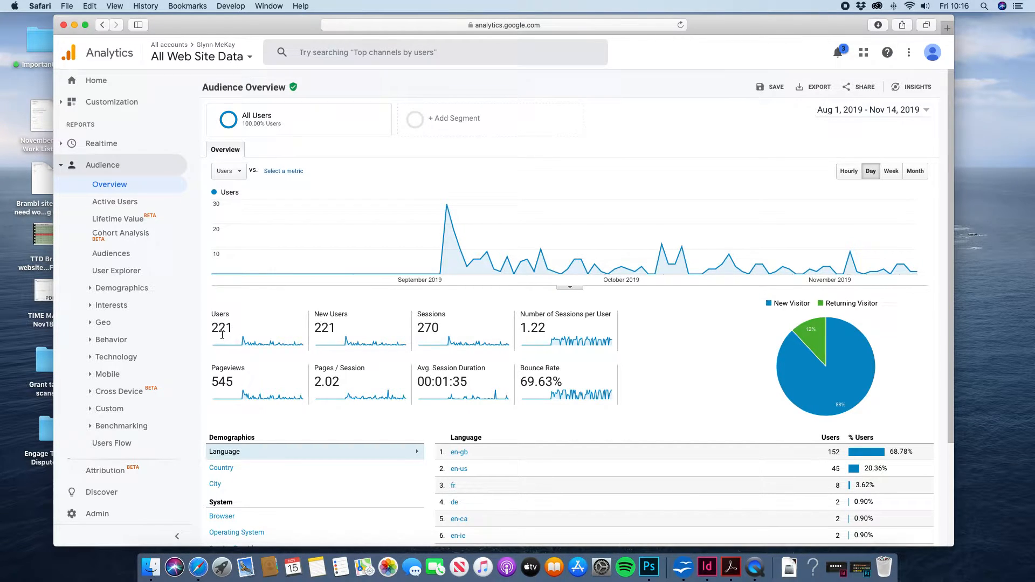
mouse_move(387, 297)
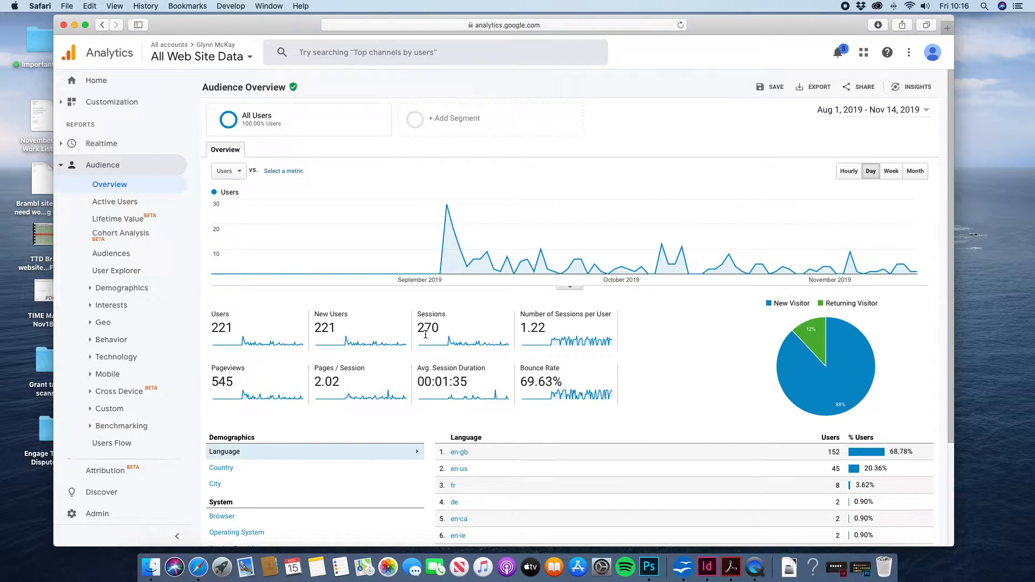
mouse_move(211, 391)
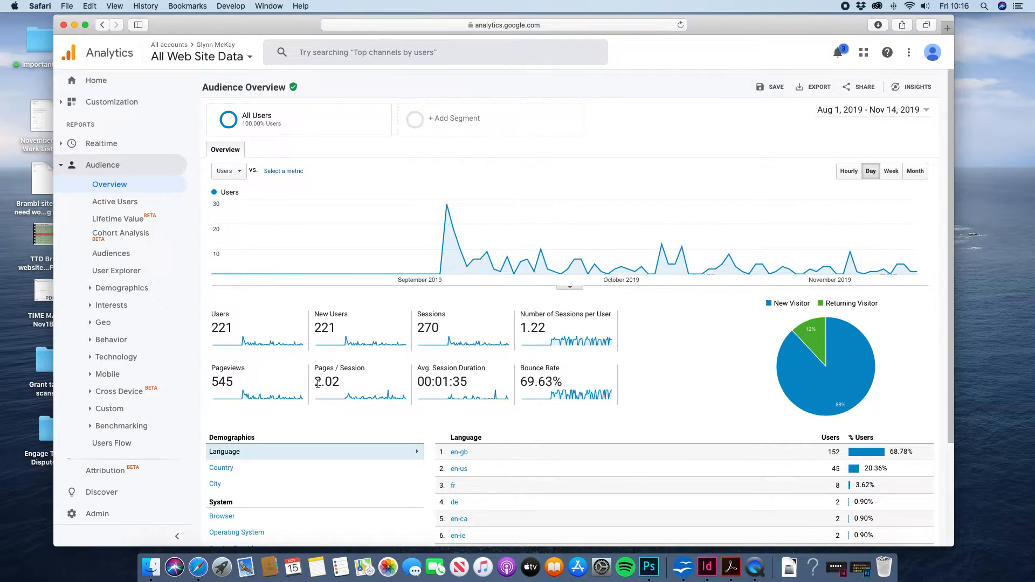
mouse_move(441, 386)
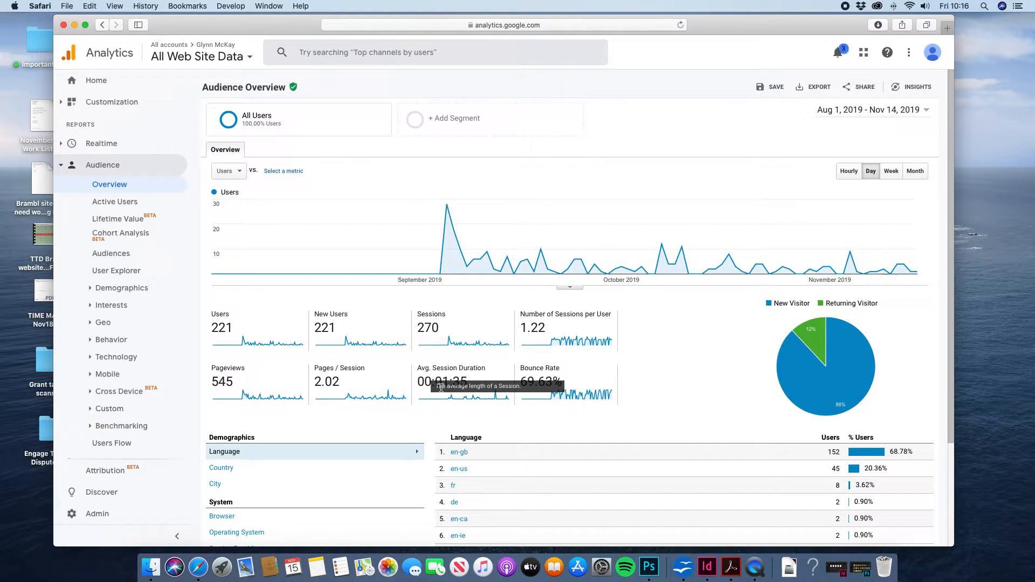
mouse_move(435, 419)
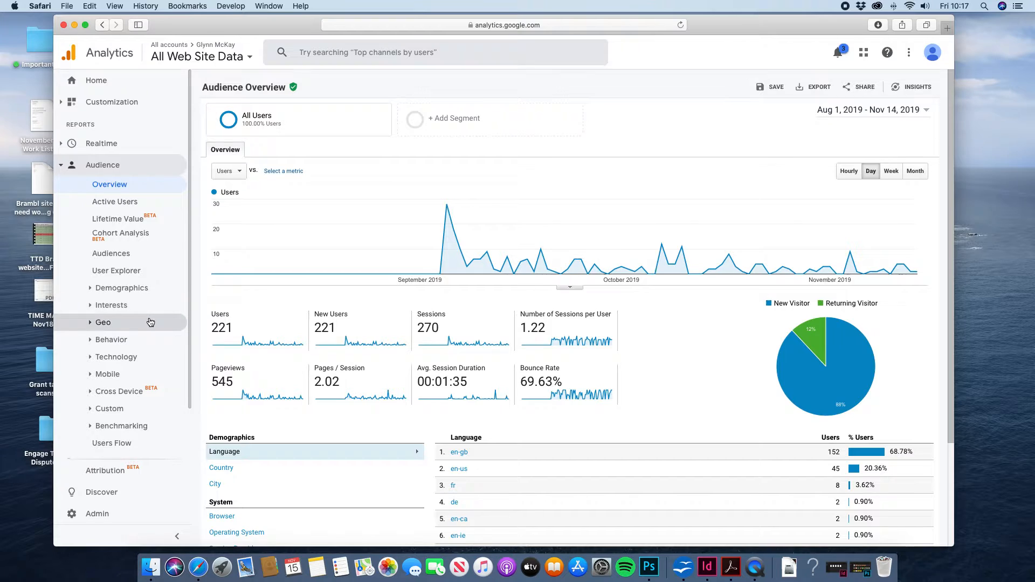
Open Geo > Location and drill into United Kingdom by region, England leading at 162.
left_click(102, 322)
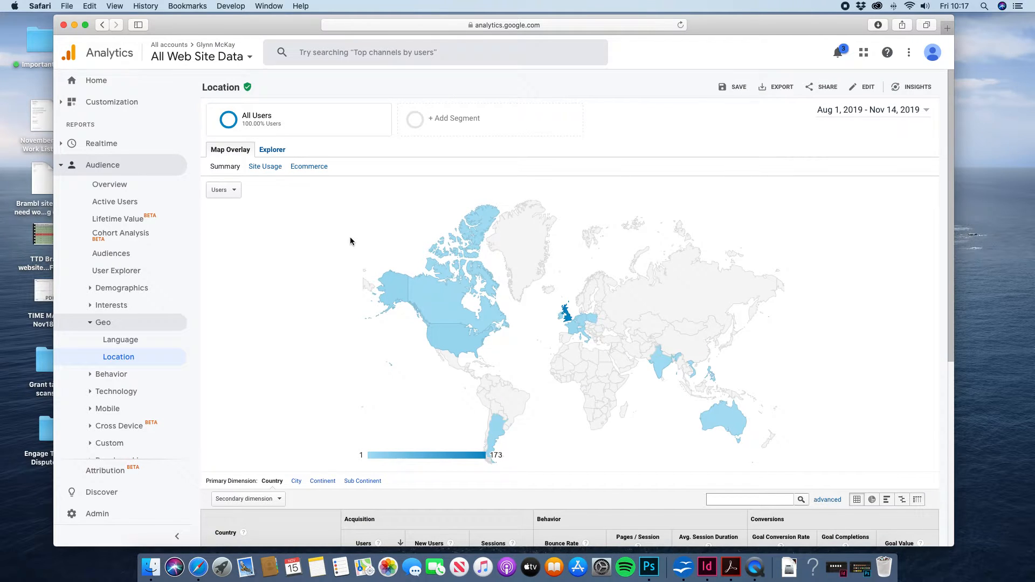
scroll("down", 3)
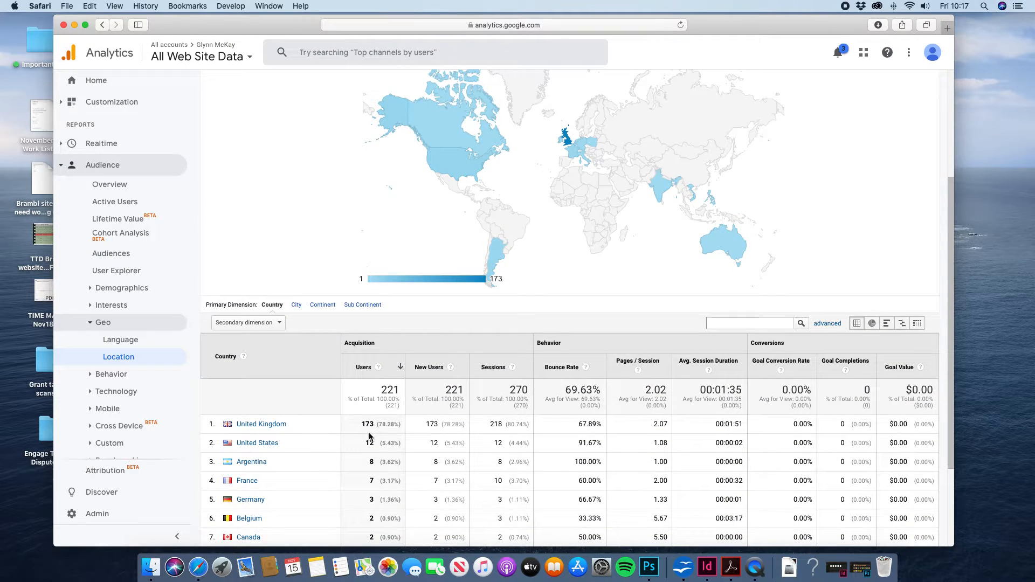
scroll("down", 3)
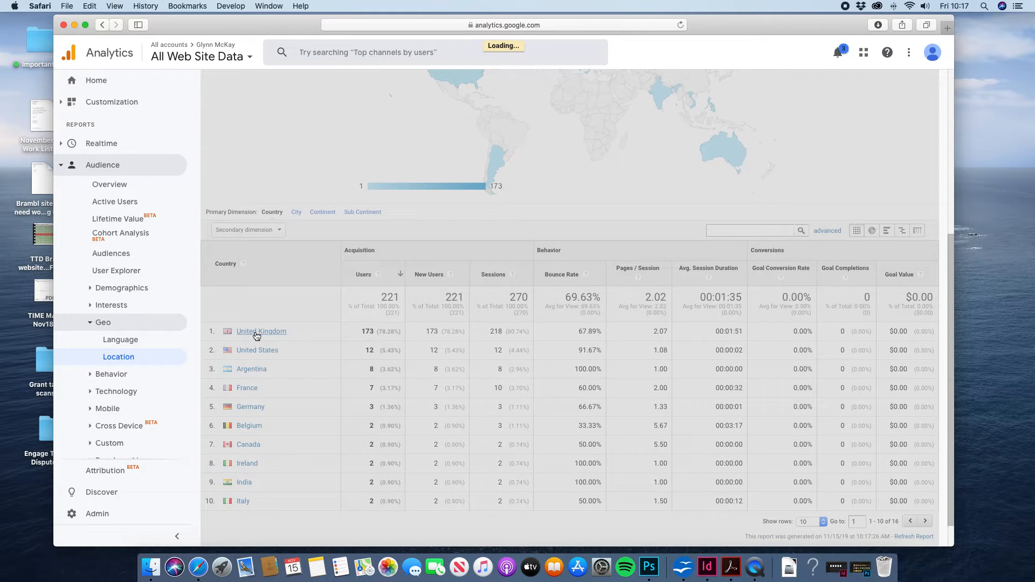
left_click(261, 331)
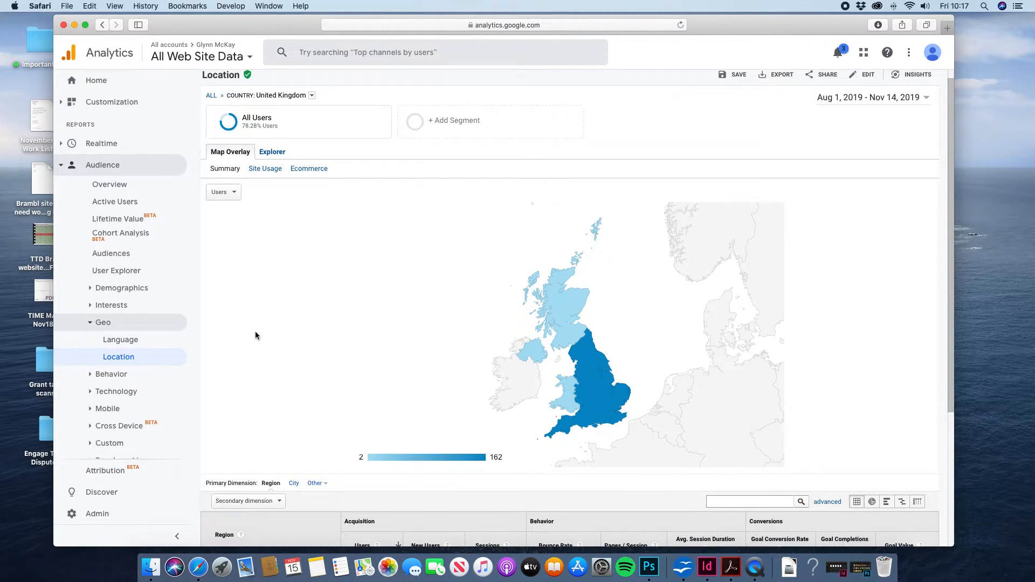
scroll("down", 3)
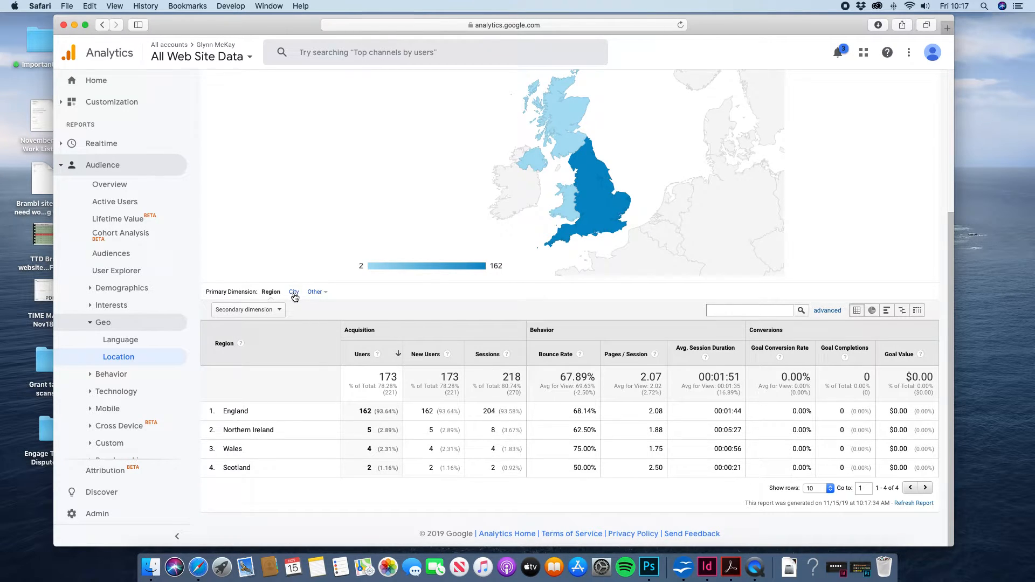
Switch the UK location table to the City dimension, London leading with 28 users.
left_click(293, 292)
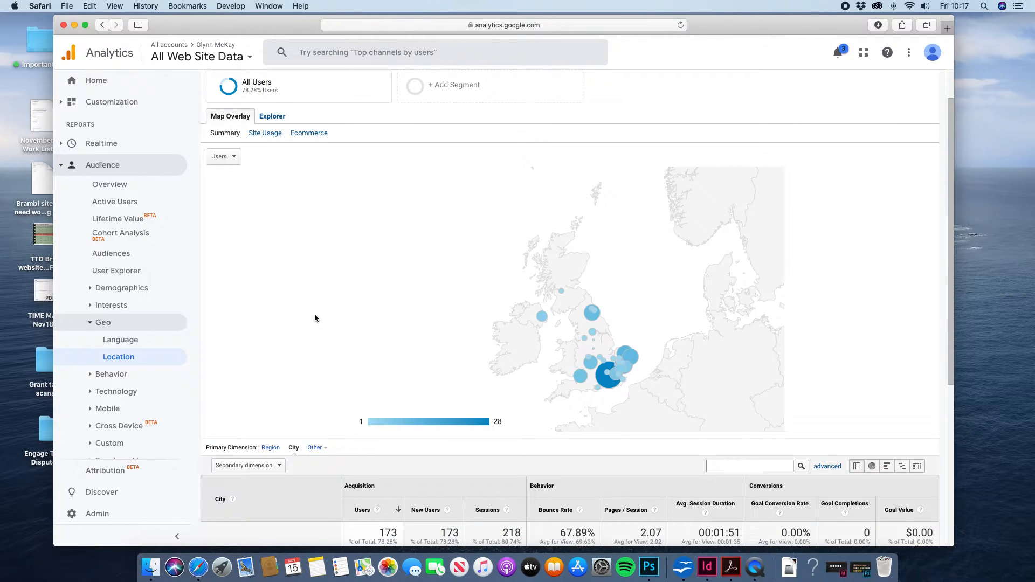
scroll("down", 3)
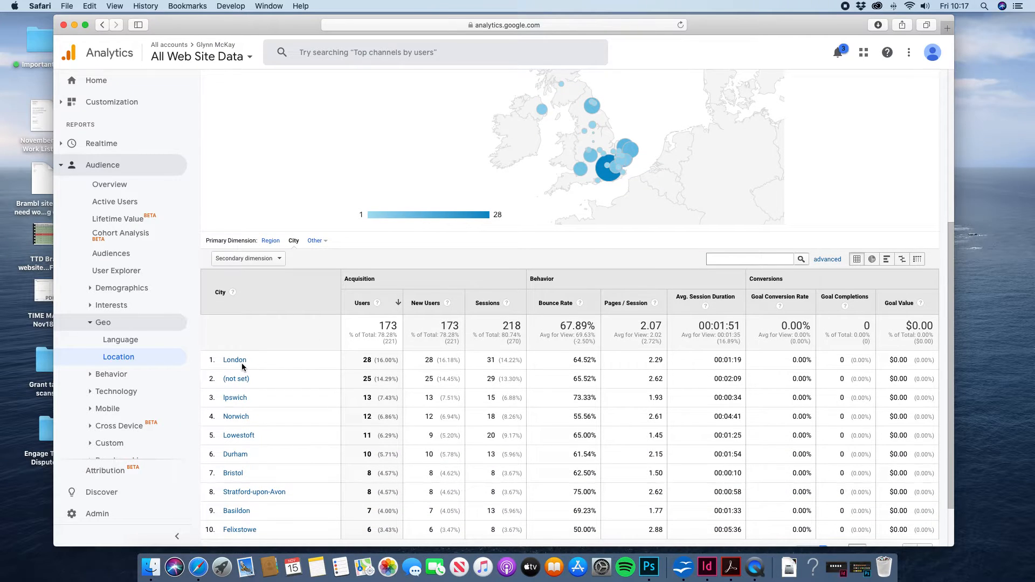
mouse_move(357, 394)
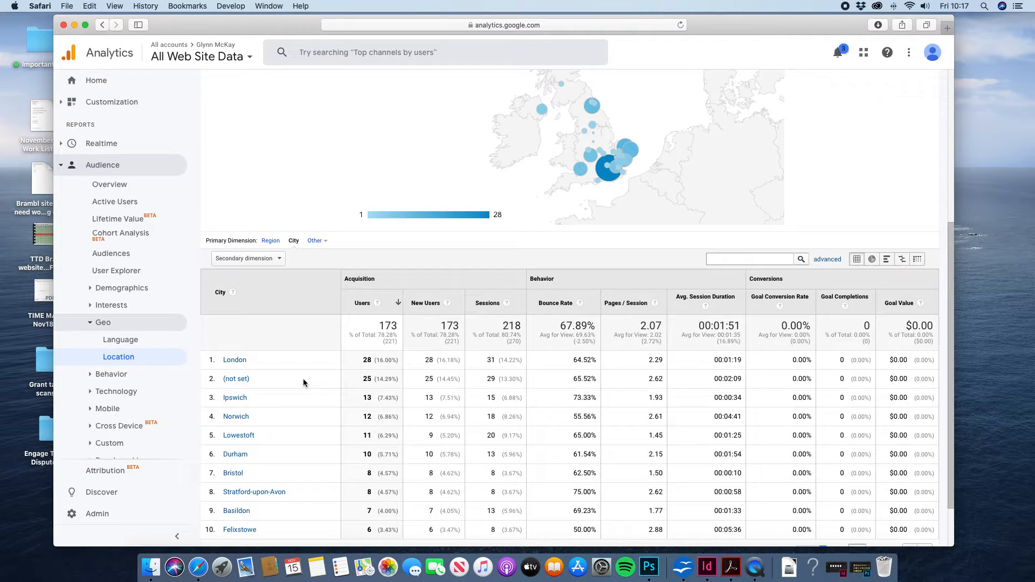
scroll("down", 3)
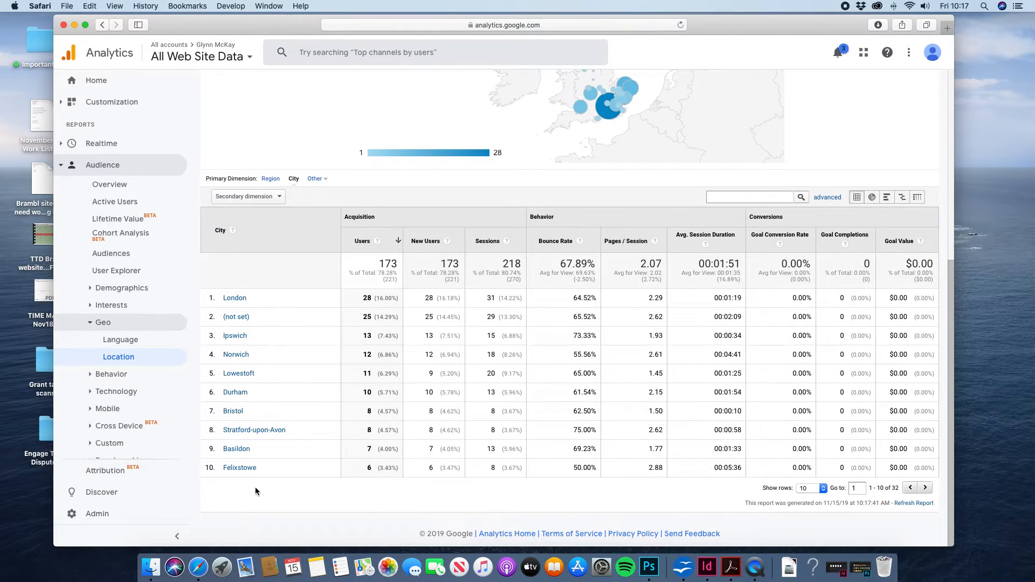
mouse_move(814, 487)
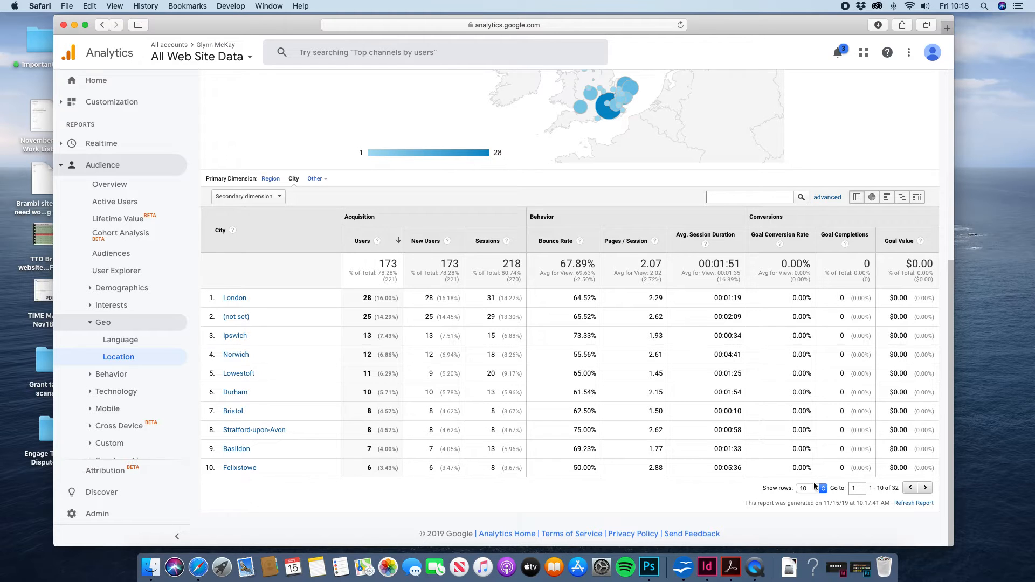
Show 50 rows to list all 32 UK cities, and expand the Acquisition reports.
left_click(807, 488)
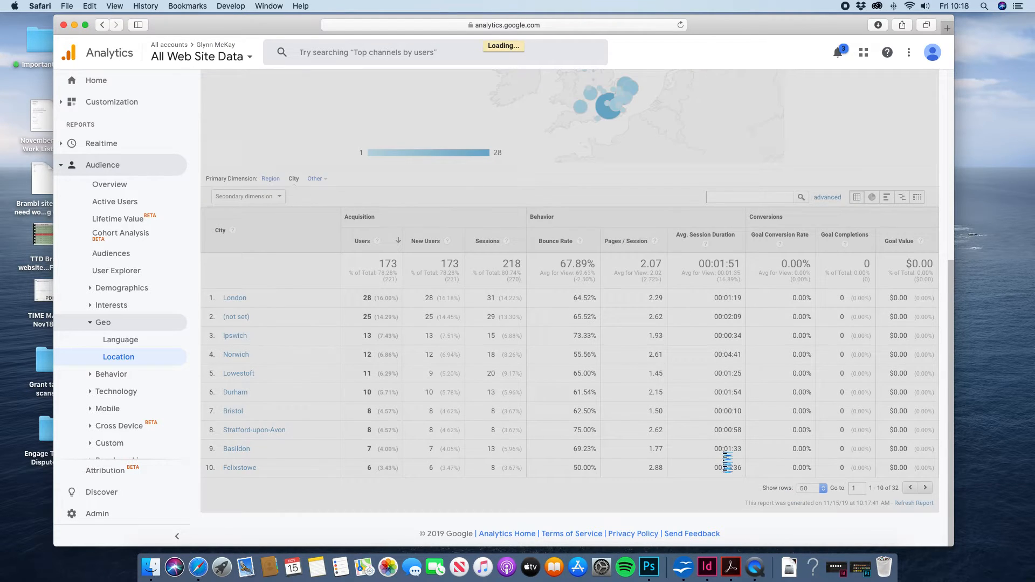
scroll("down", 3)
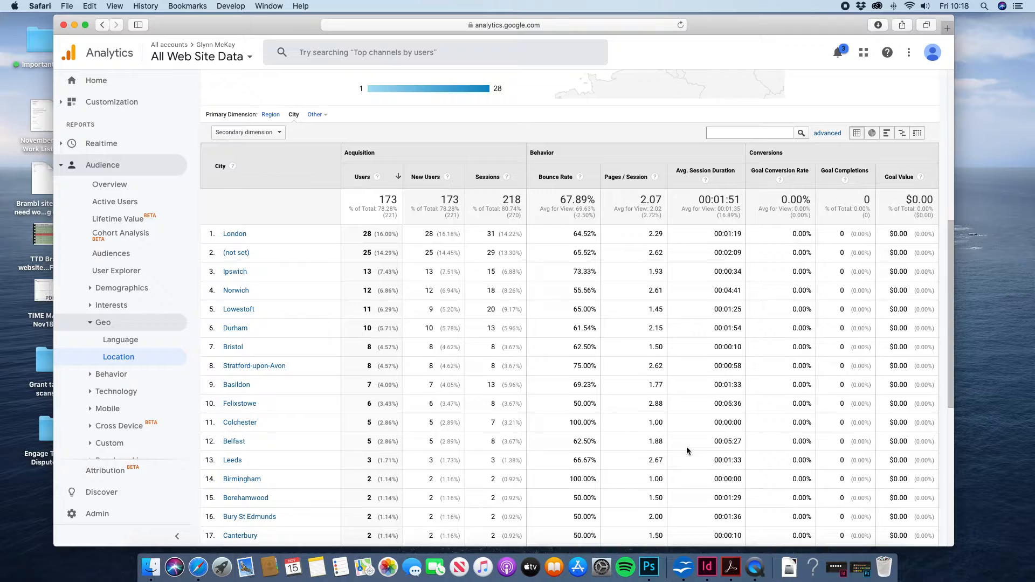
scroll("down", 3)
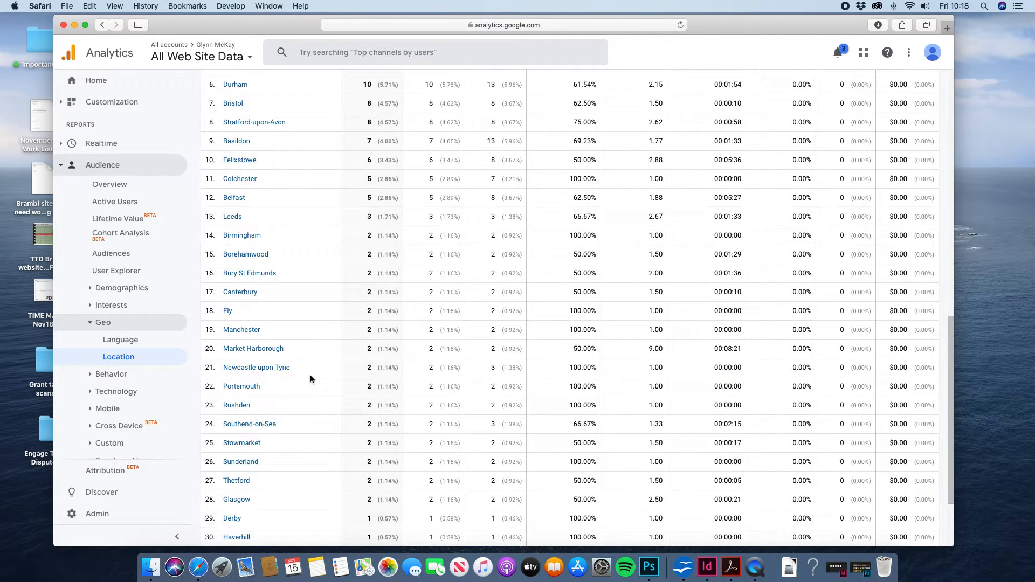
scroll("down", 3)
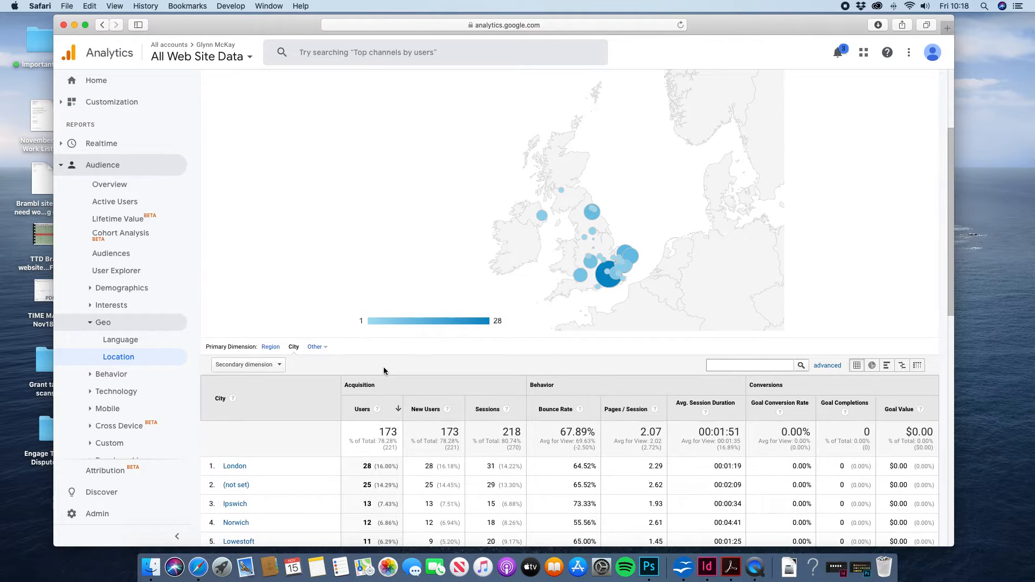
mouse_move(634, 251)
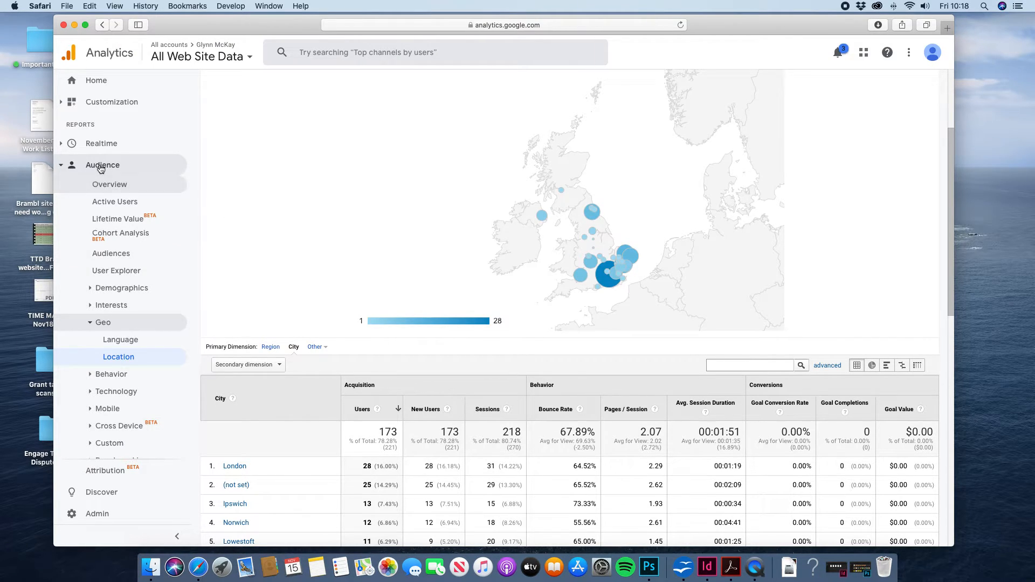
left_click(106, 186)
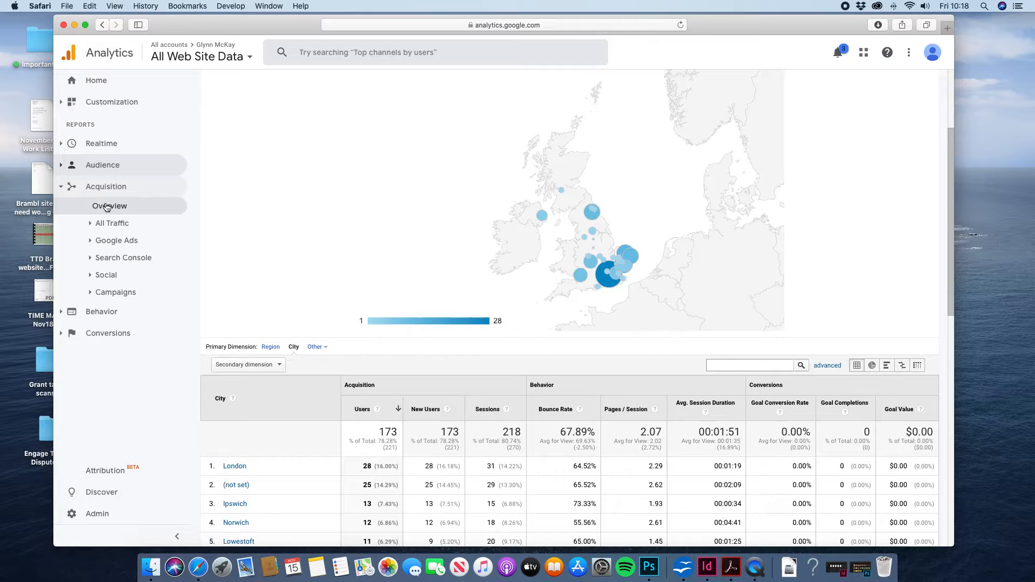
View the Acquisition Overview channels, then drill into Social, where Facebook has 24 users.
left_click(109, 205)
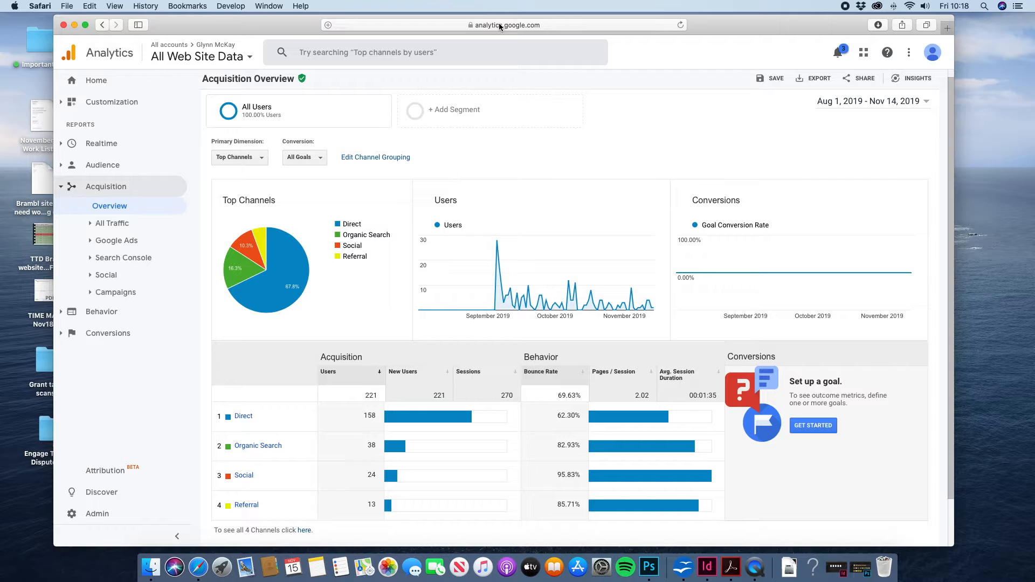
mouse_move(505, 31)
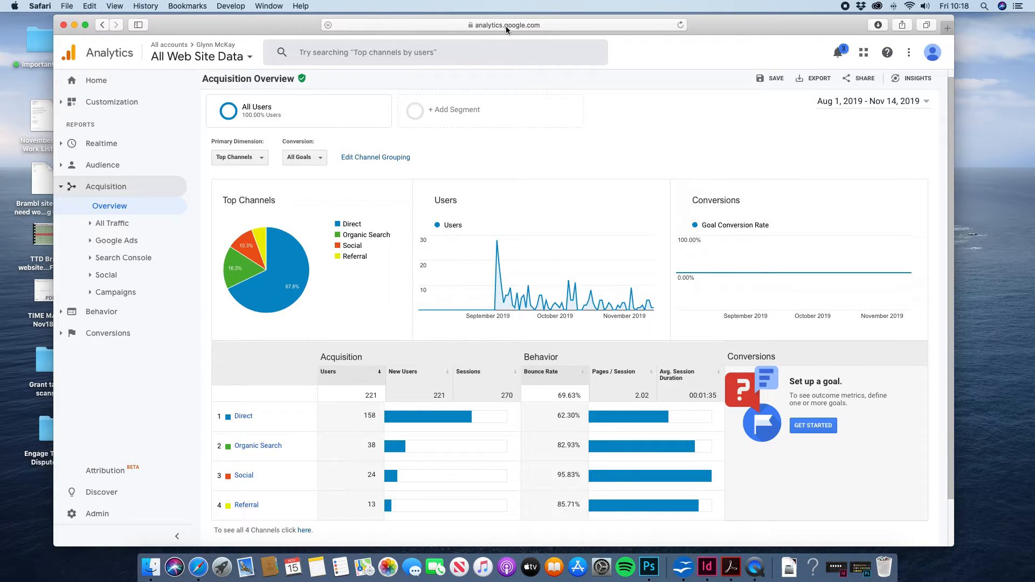
mouse_move(259, 455)
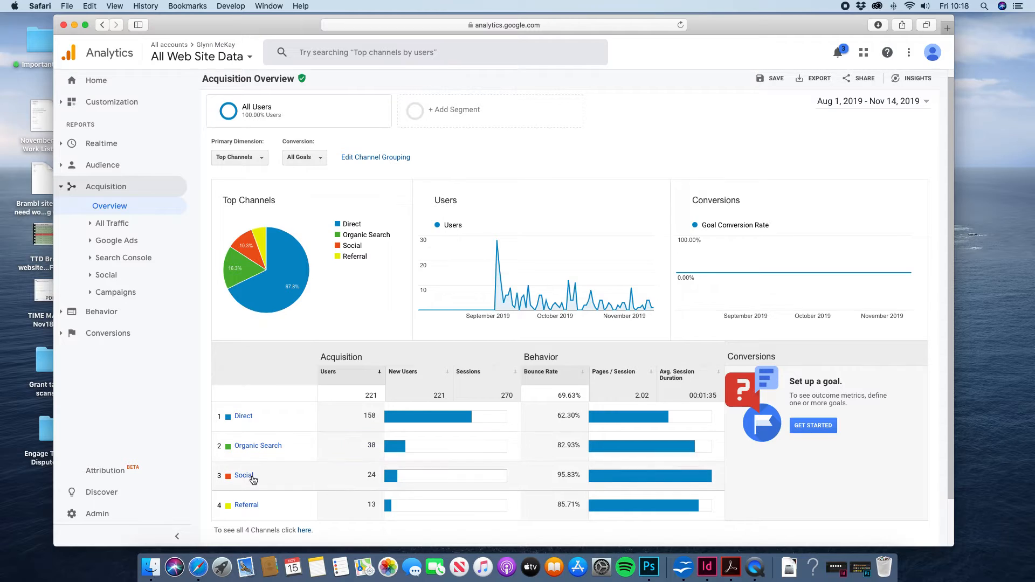
mouse_move(235, 508)
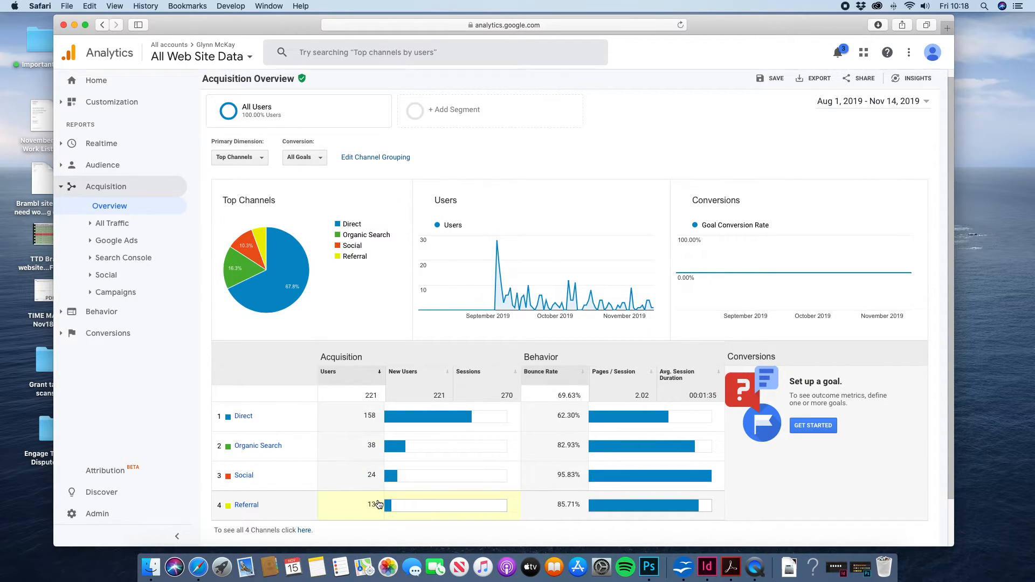
mouse_move(282, 466)
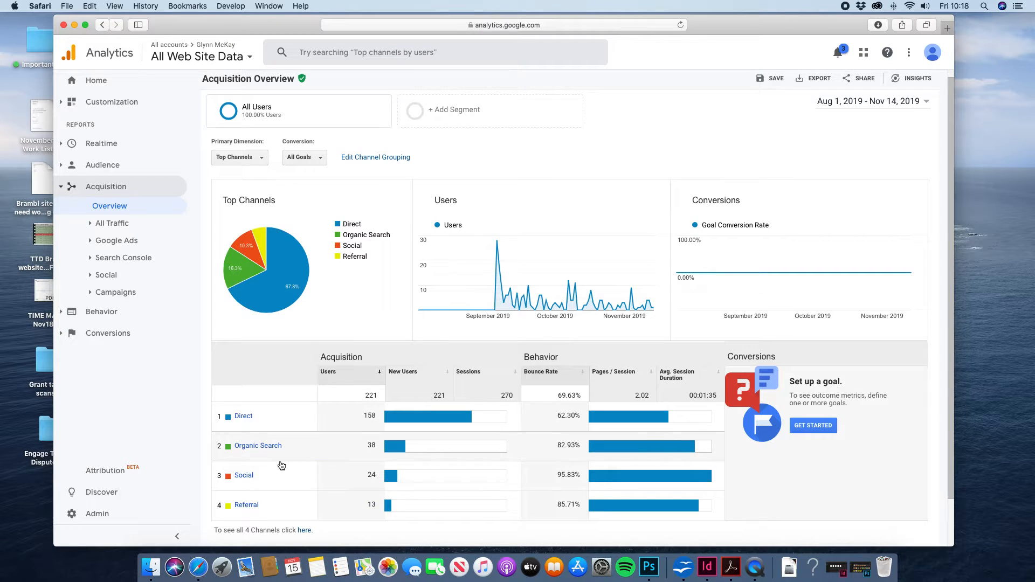
left_click(112, 223)
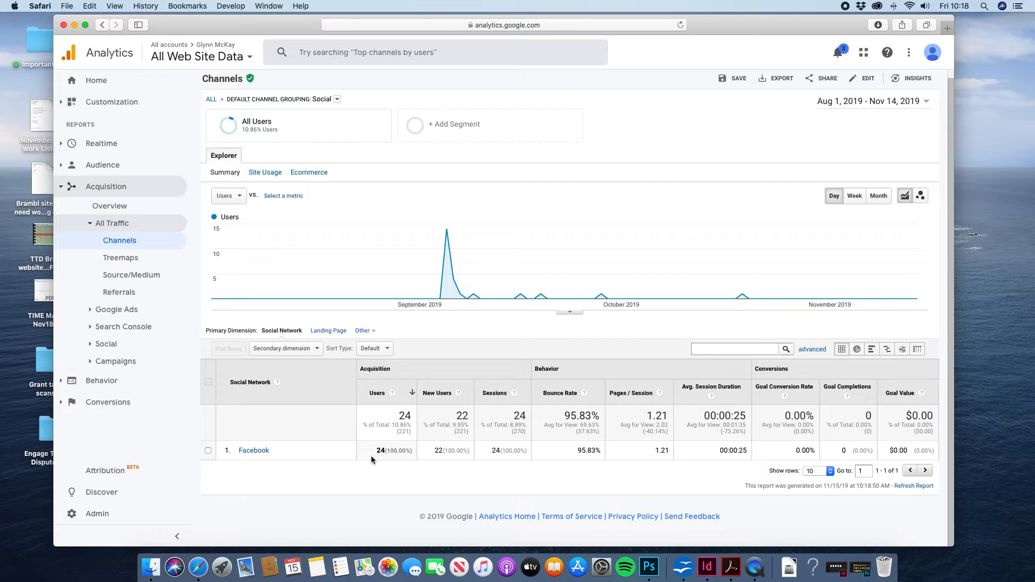
mouse_move(253, 450)
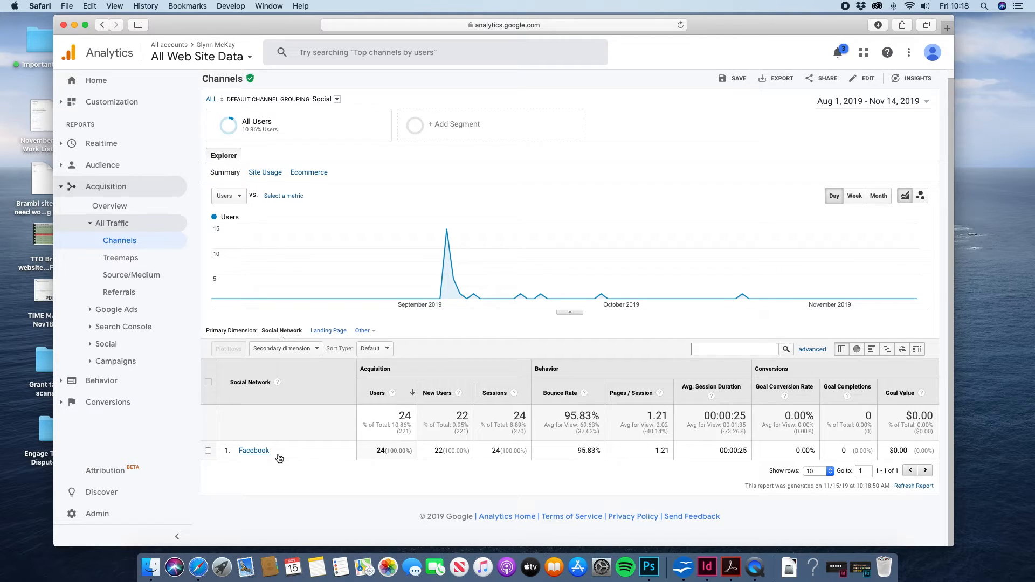
mouse_move(187, 353)
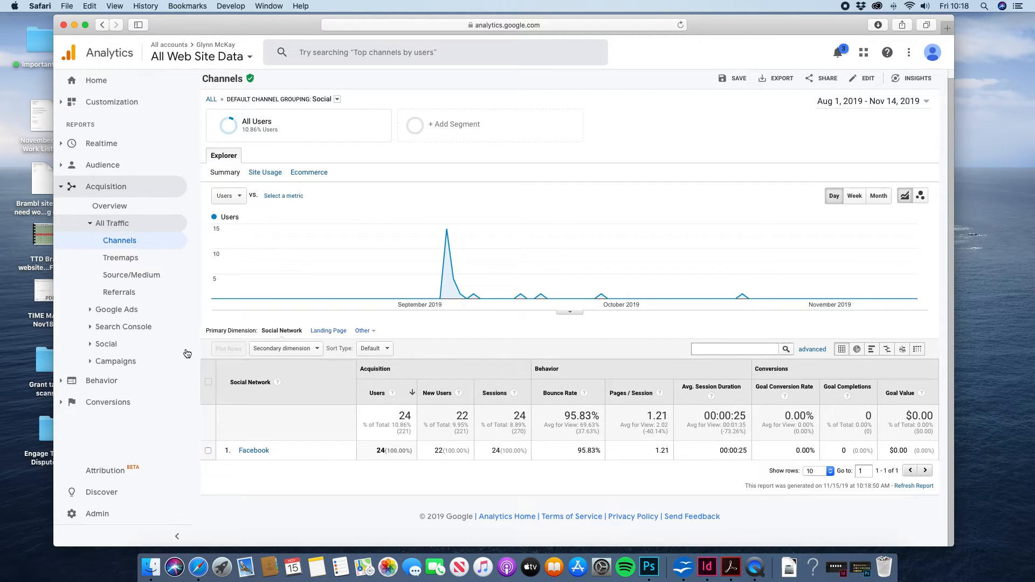
Return from the Social channel report to the Acquisition Overview.
left_click(109, 206)
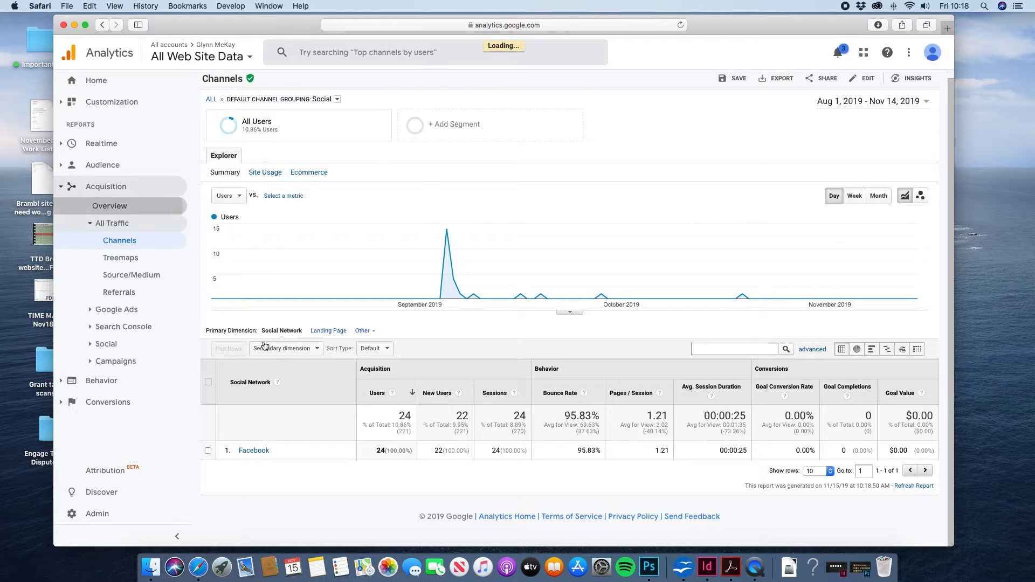
left_click(109, 206)
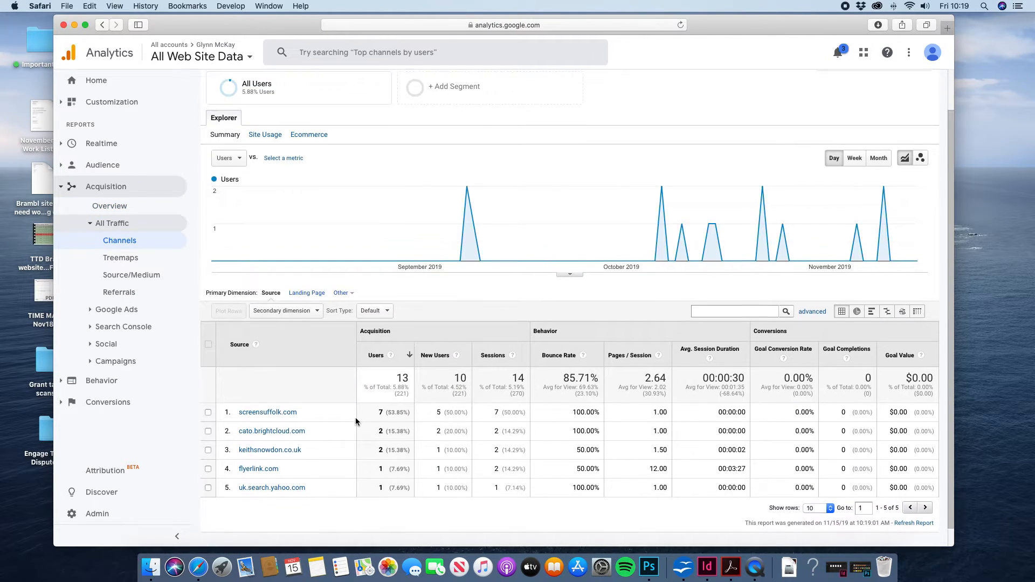
scroll("down", 3)
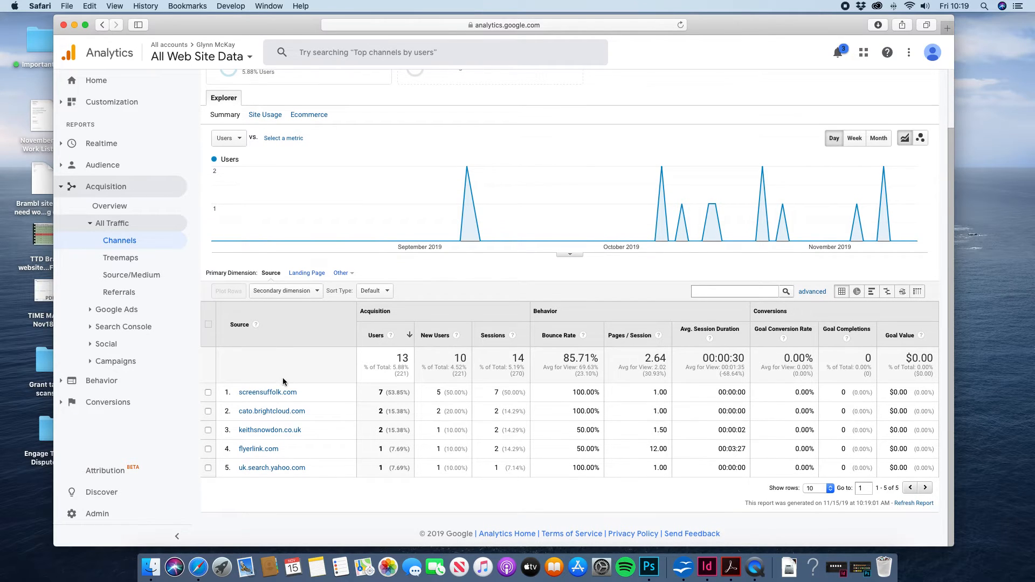
mouse_move(329, 403)
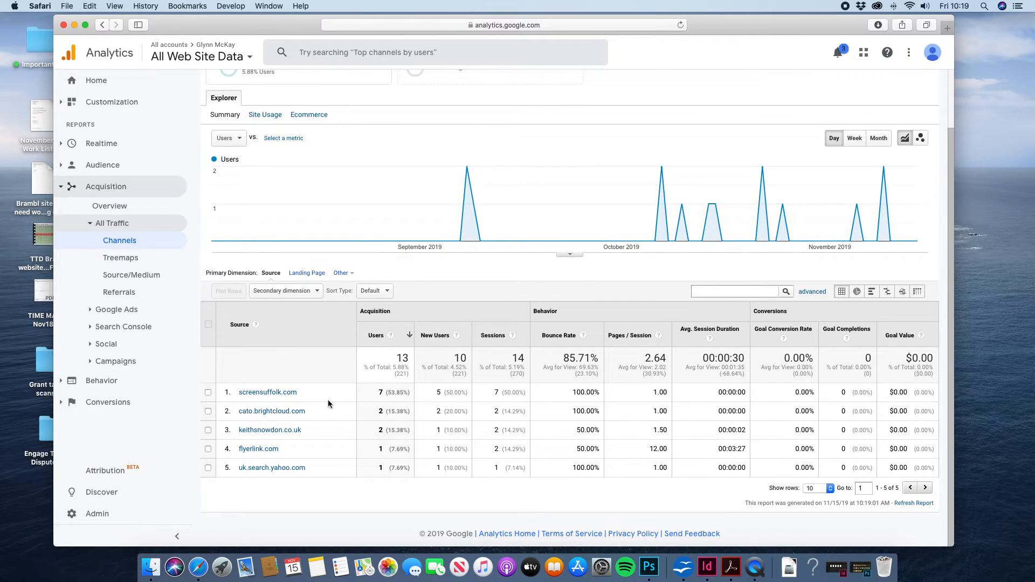
mouse_move(281, 461)
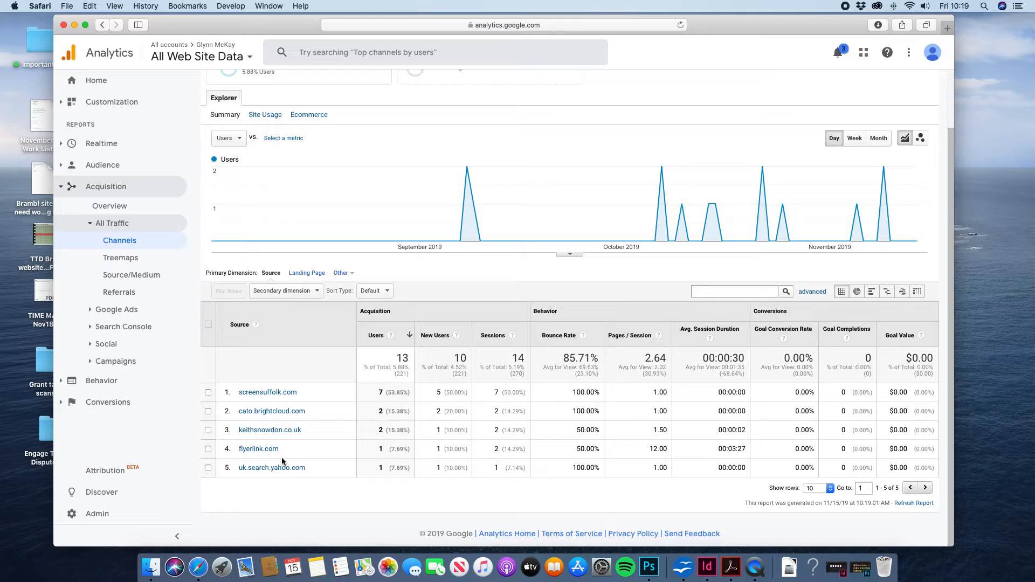
mouse_move(183, 258)
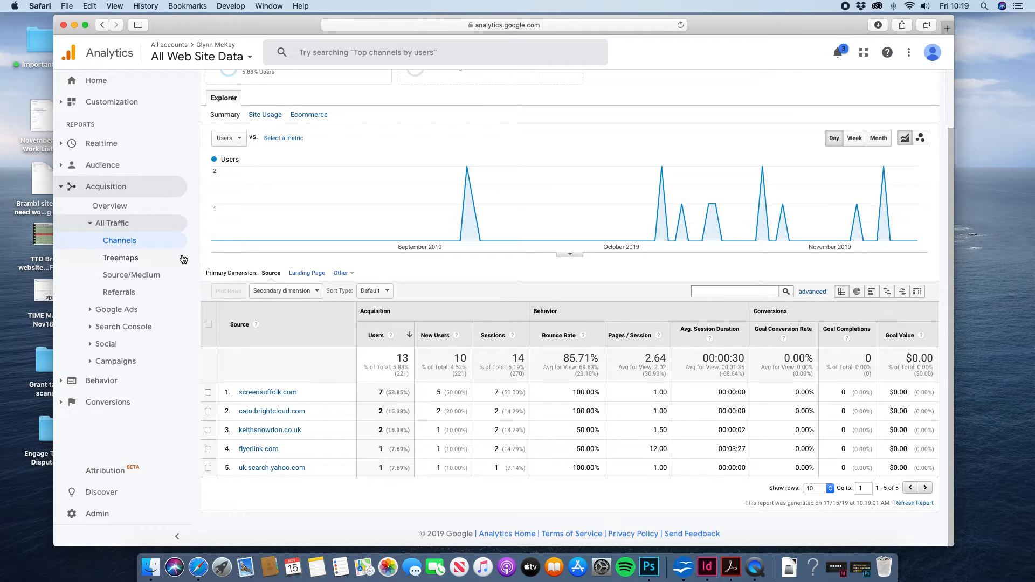
mouse_move(110, 206)
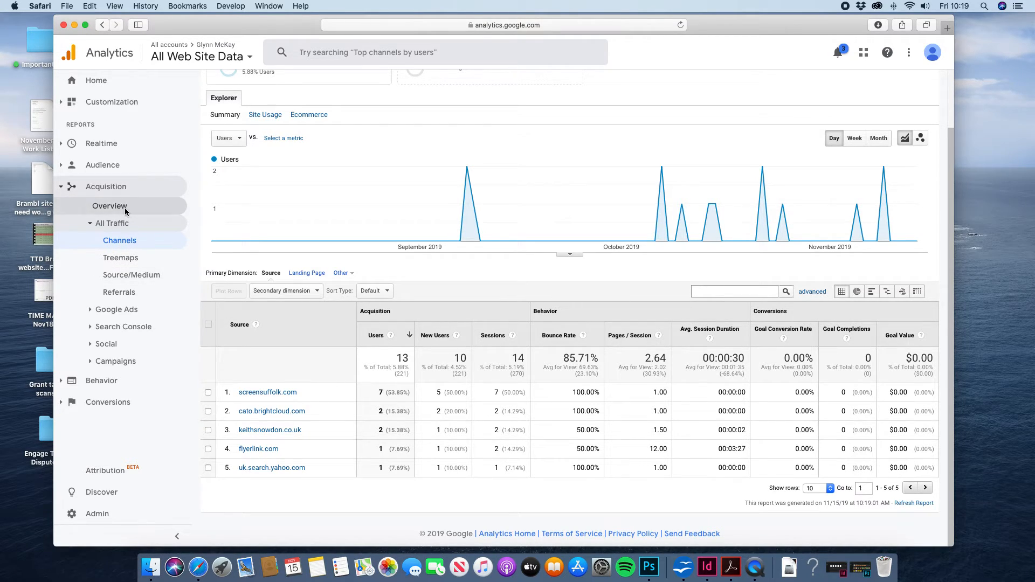
left_click(109, 206)
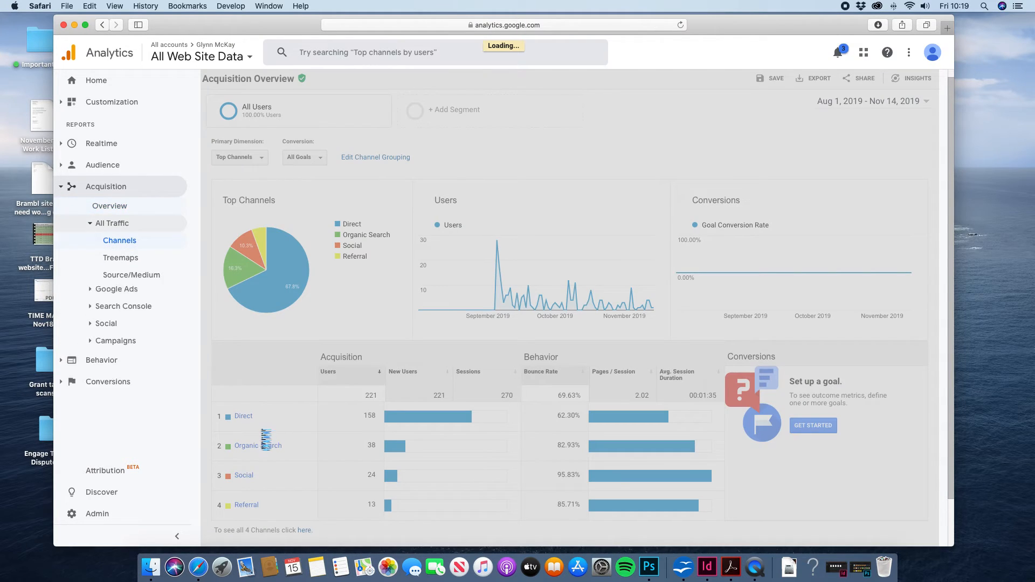
View the Organic Search channel's keywords, then return to the Acquisition Overview.
left_click(257, 445)
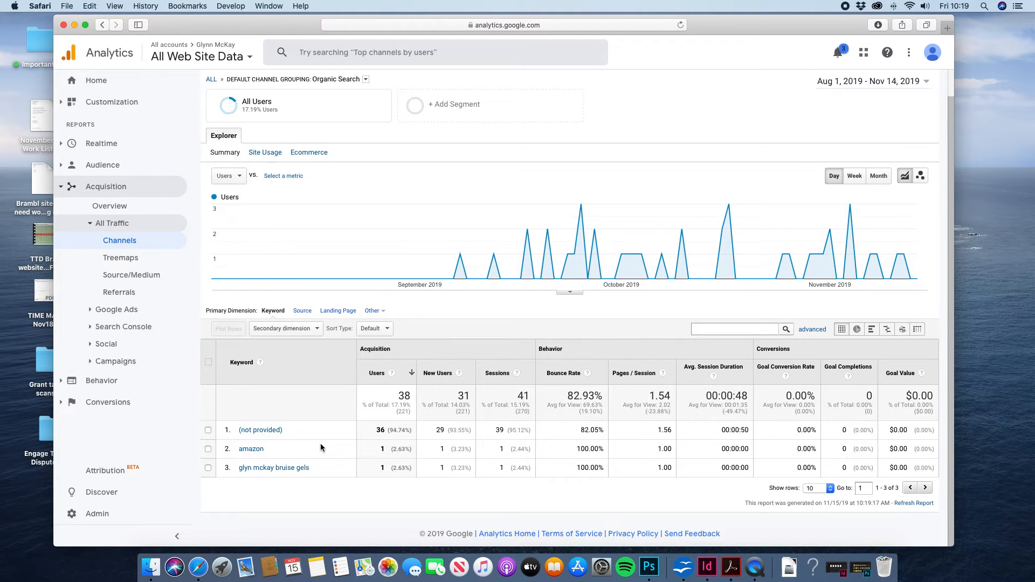
mouse_move(285, 438)
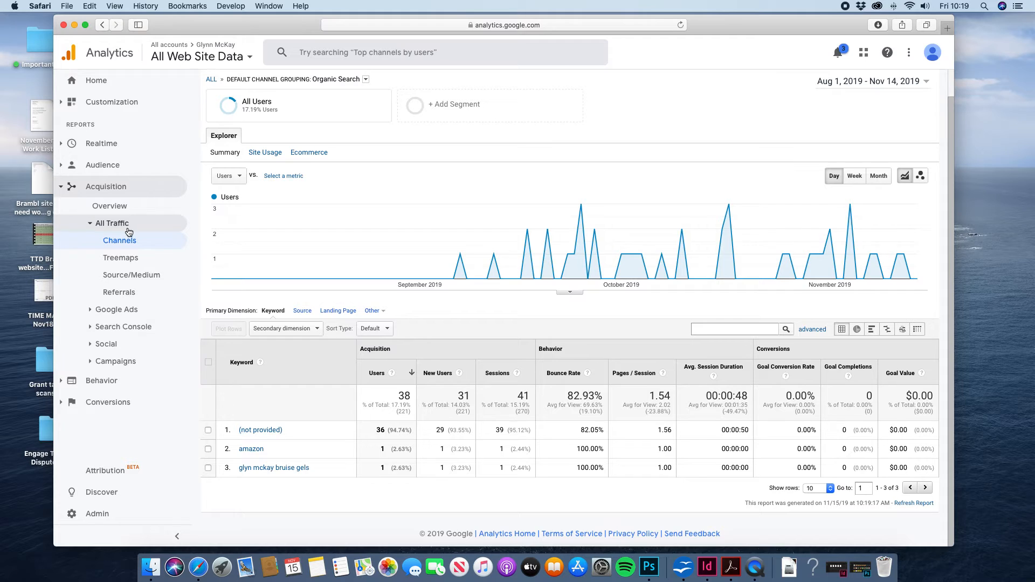
left_click(110, 205)
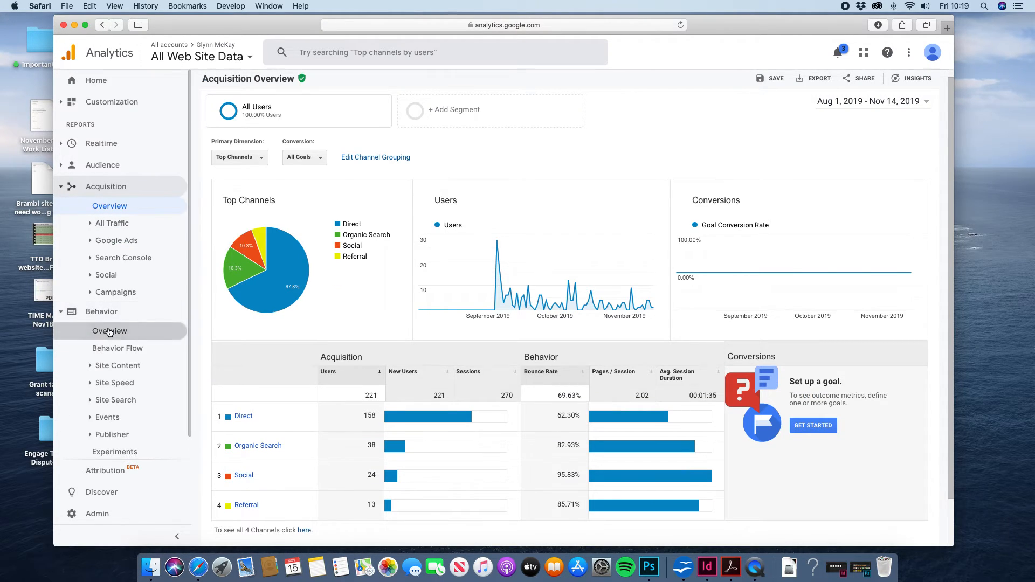
Review the Behavior Overview's 545 pageviews and open the full most-viewed pages report.
left_click(109, 330)
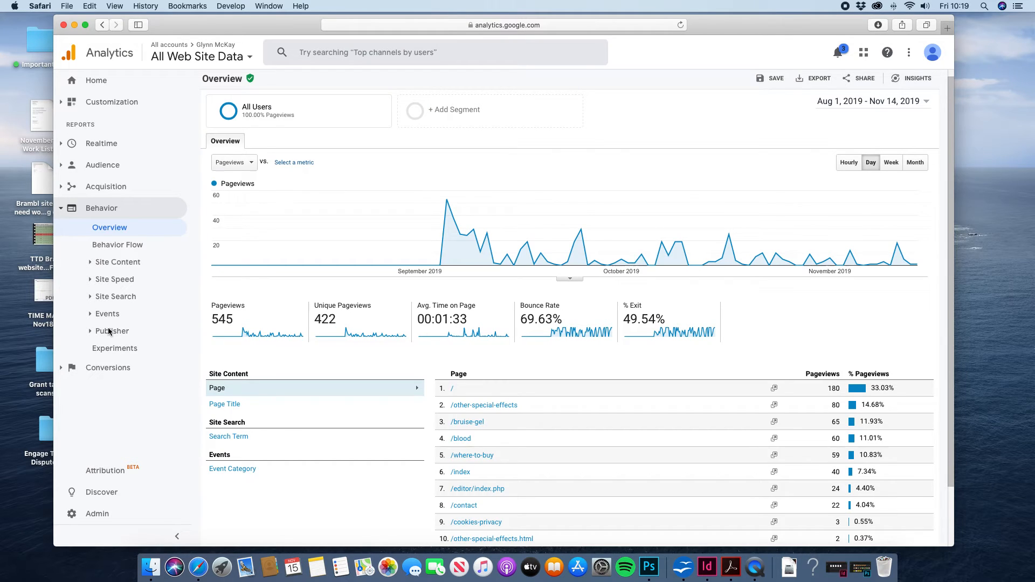
scroll("down", 3)
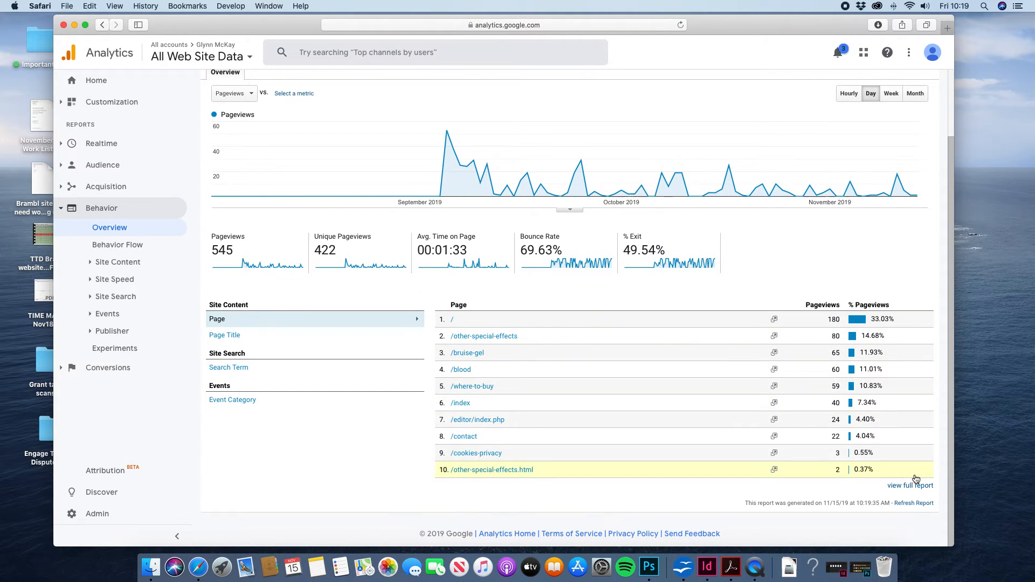
left_click(118, 262)
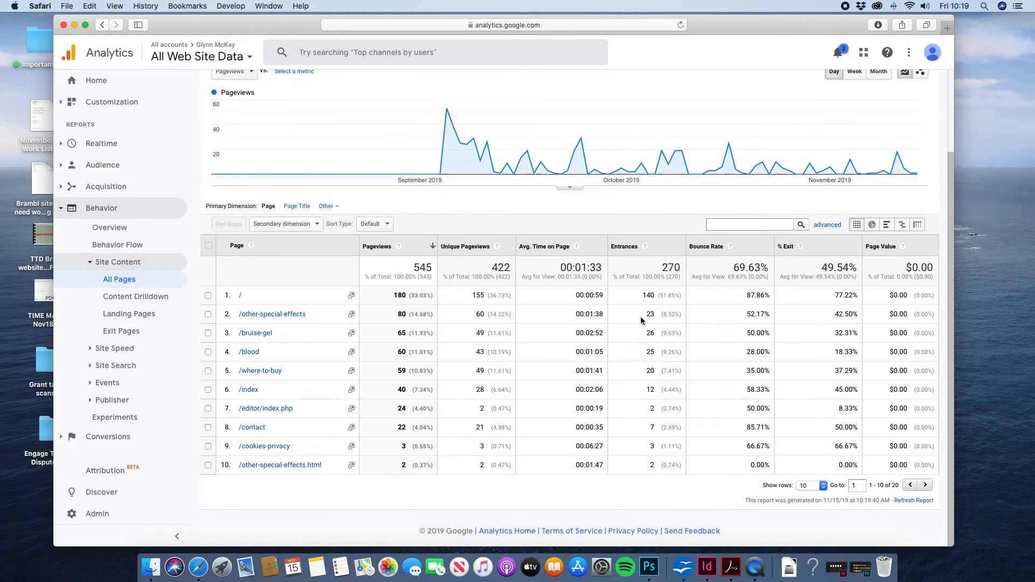
List 25 rows in the All Pages table and scroll through pages beyond the top ten.
left_click(811, 487)
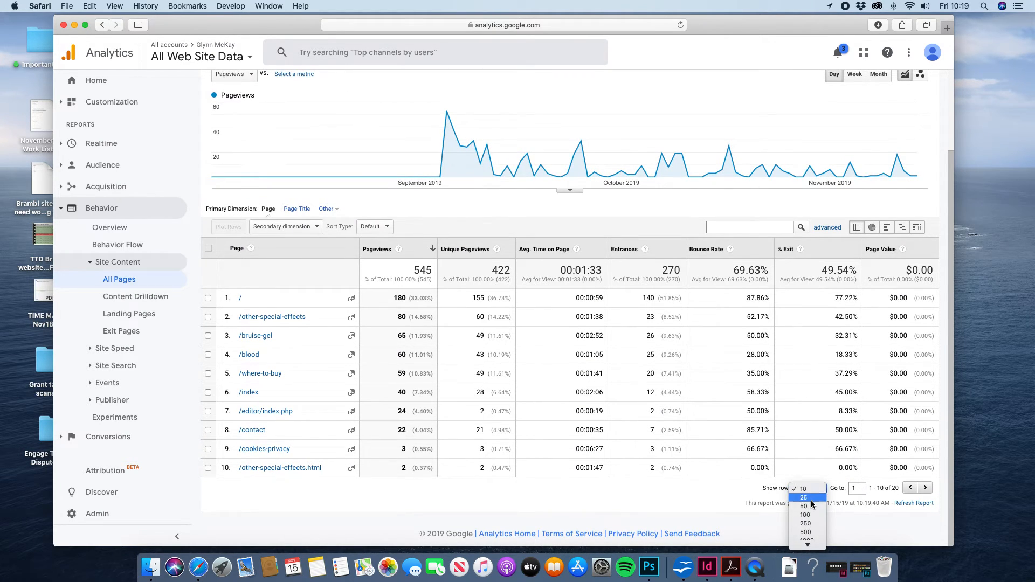
left_click(803, 497)
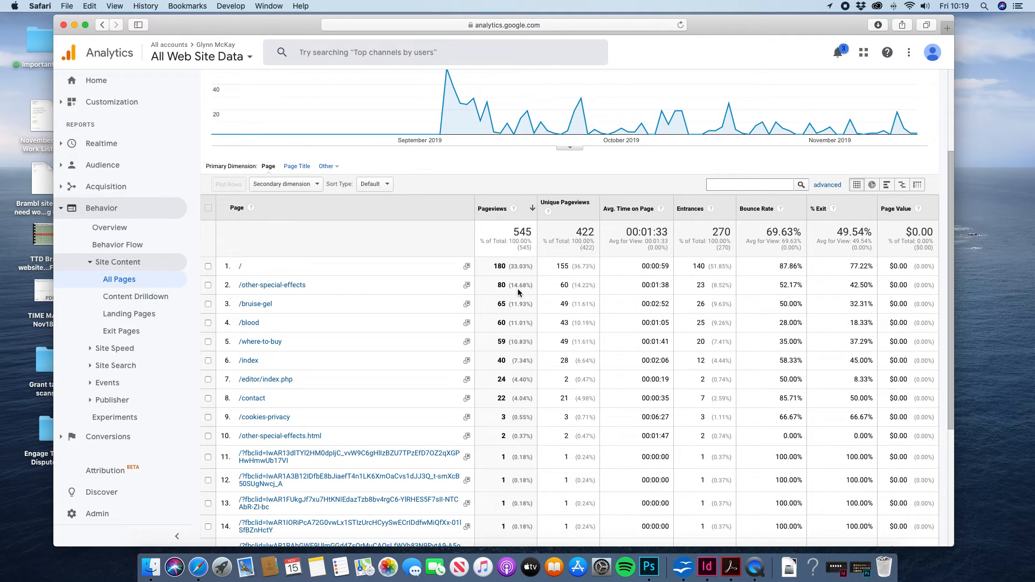
mouse_move(301, 312)
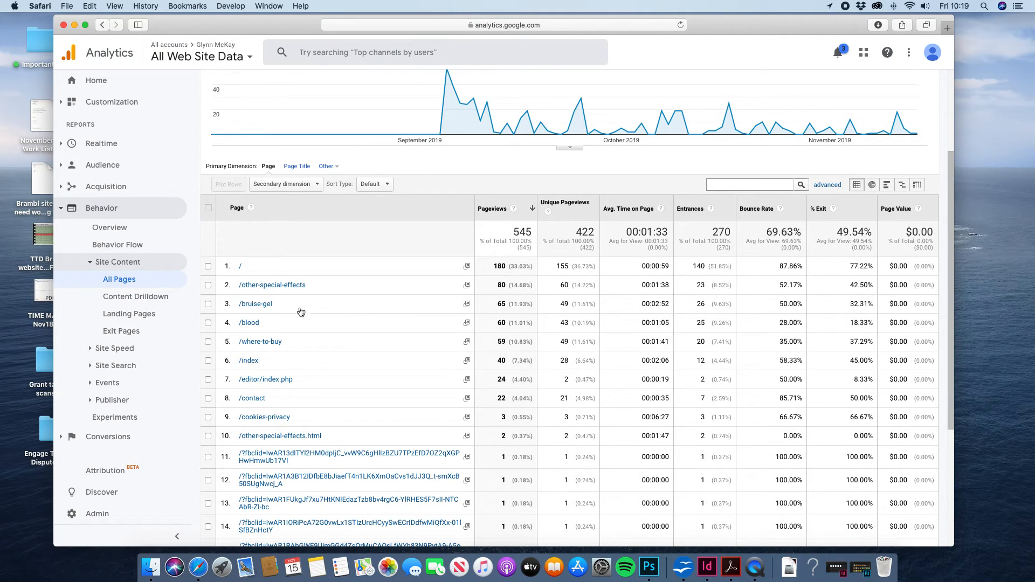
mouse_move(422, 337)
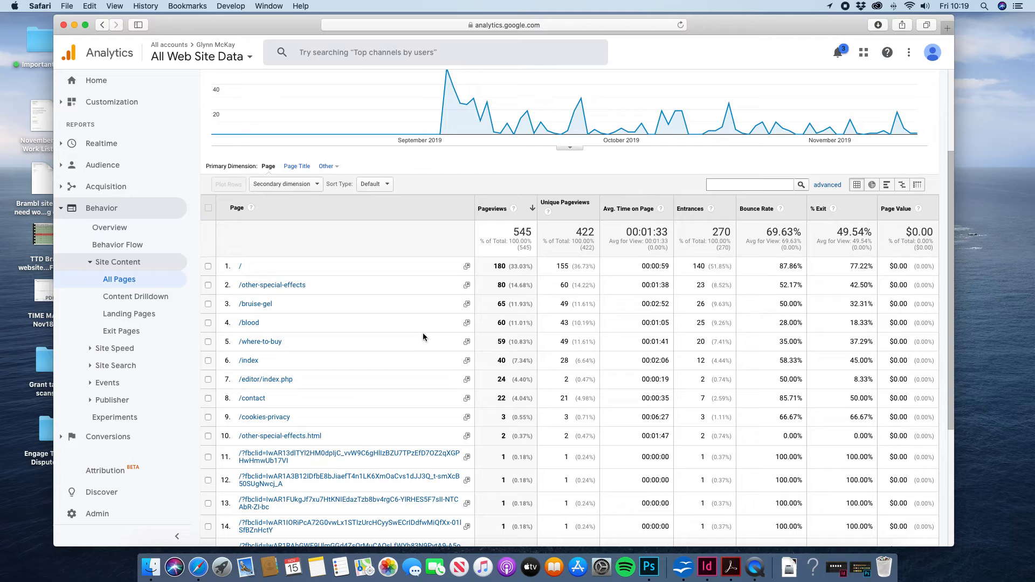
mouse_move(500, 362)
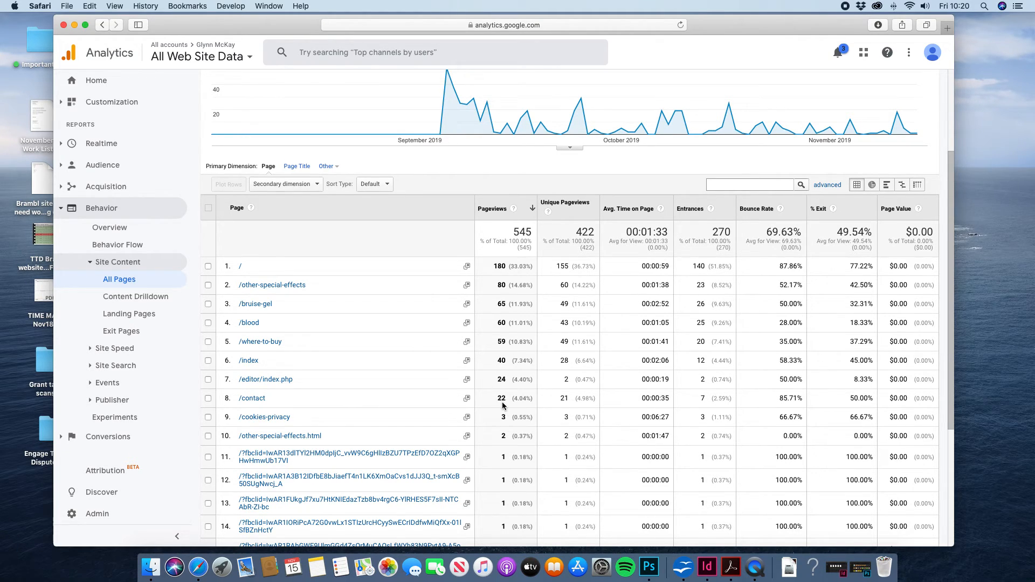
scroll("down", 3)
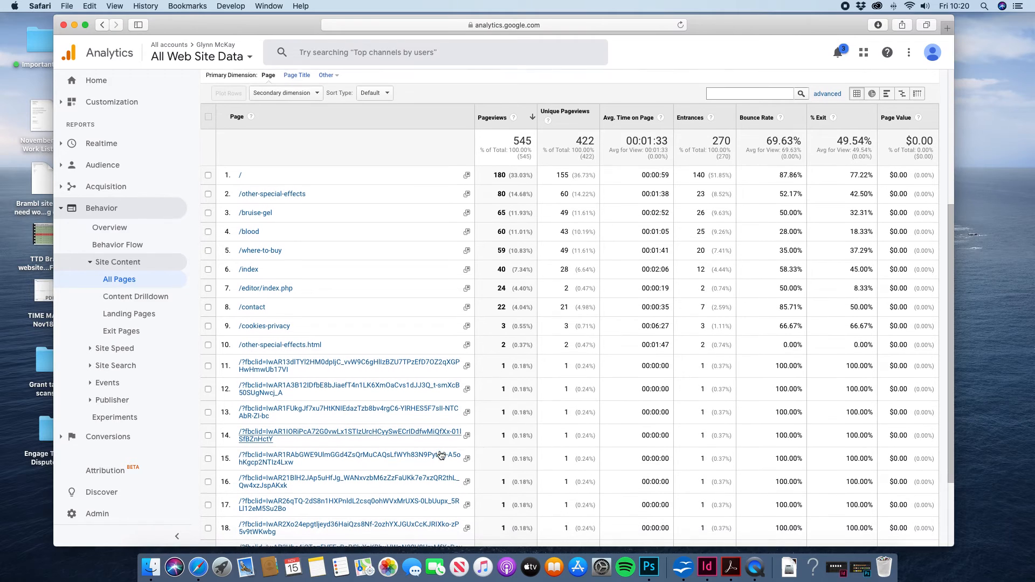
scroll("down", 3)
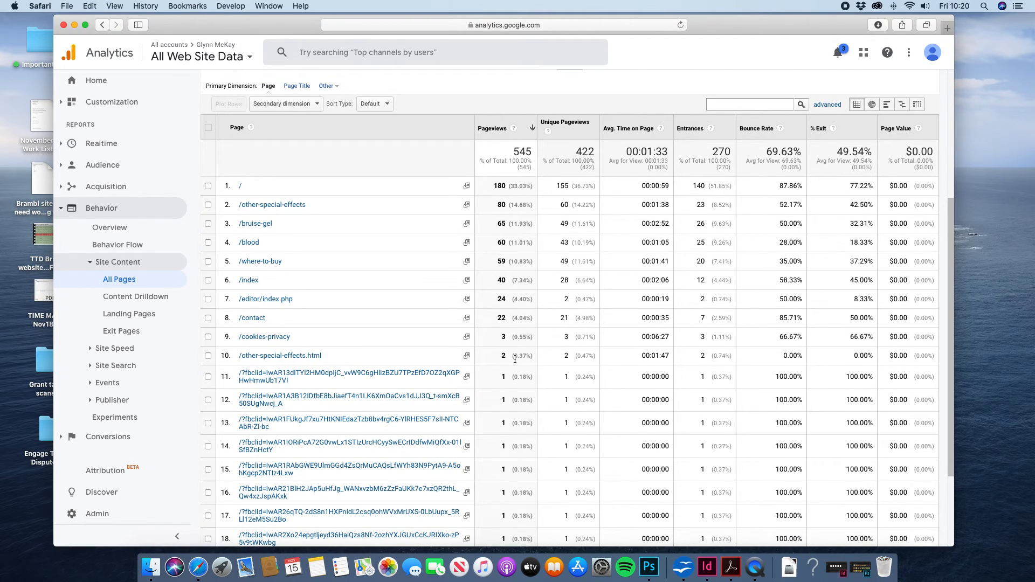
scroll("up", 3)
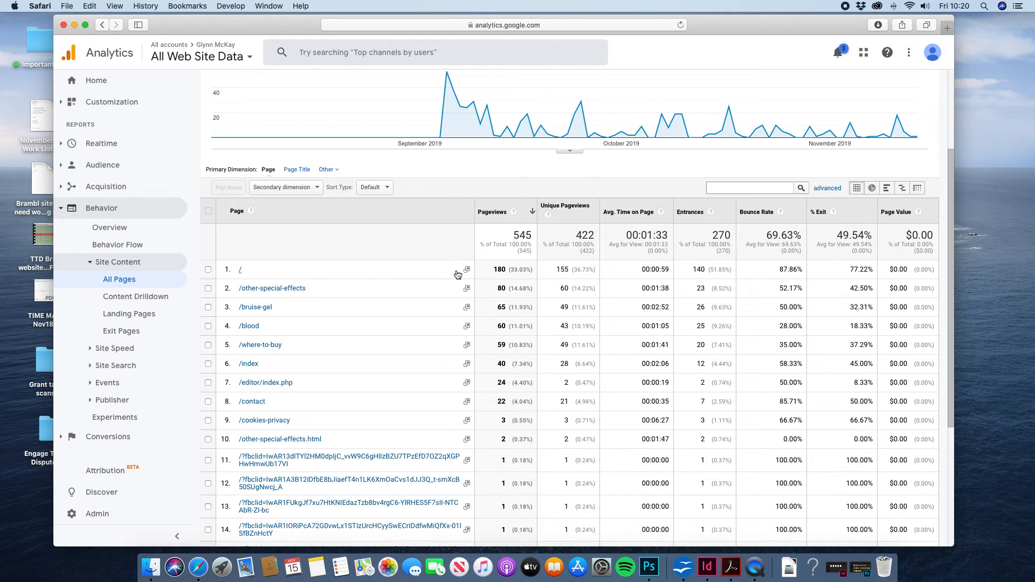
mouse_move(507, 298)
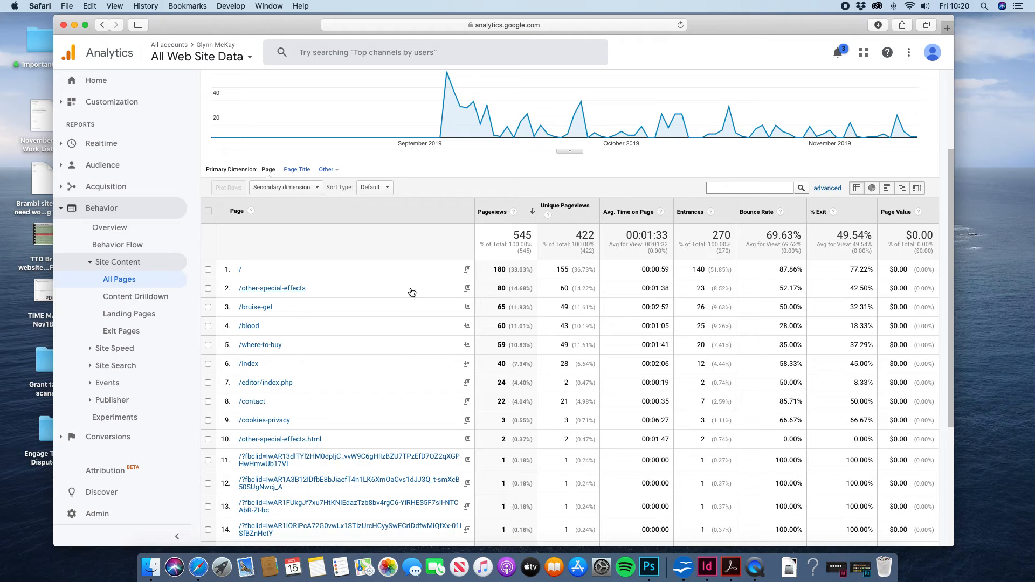
mouse_move(488, 313)
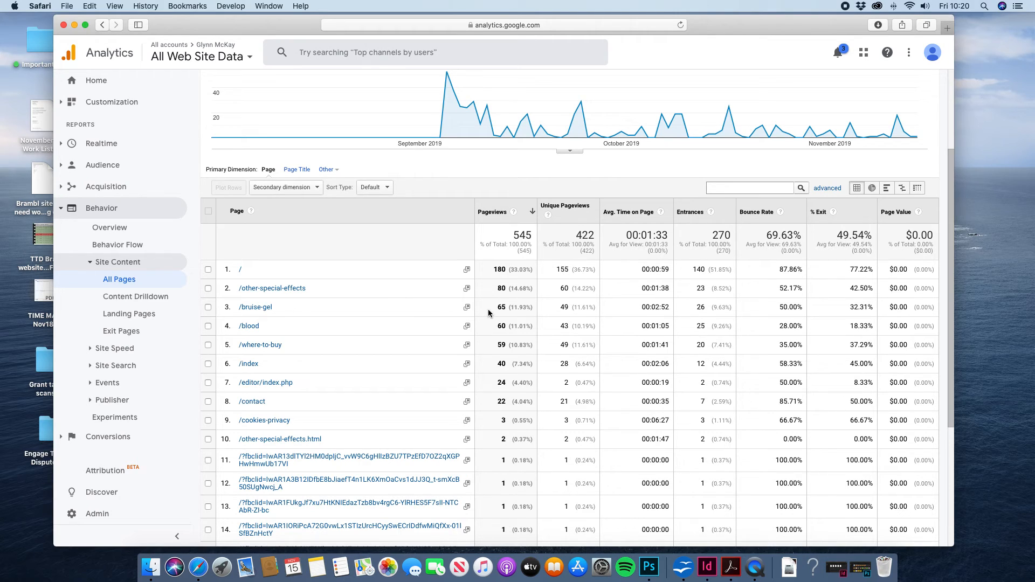